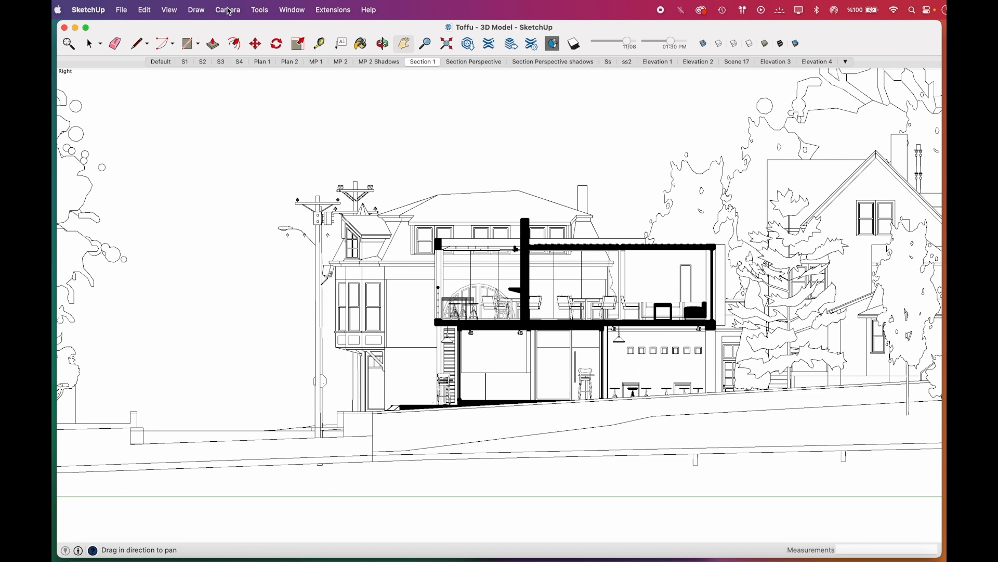
Switch the SketchUp camera from Parallel Projection to Perspective.
{"action": "left_click", "coordinate": [228, 9]}
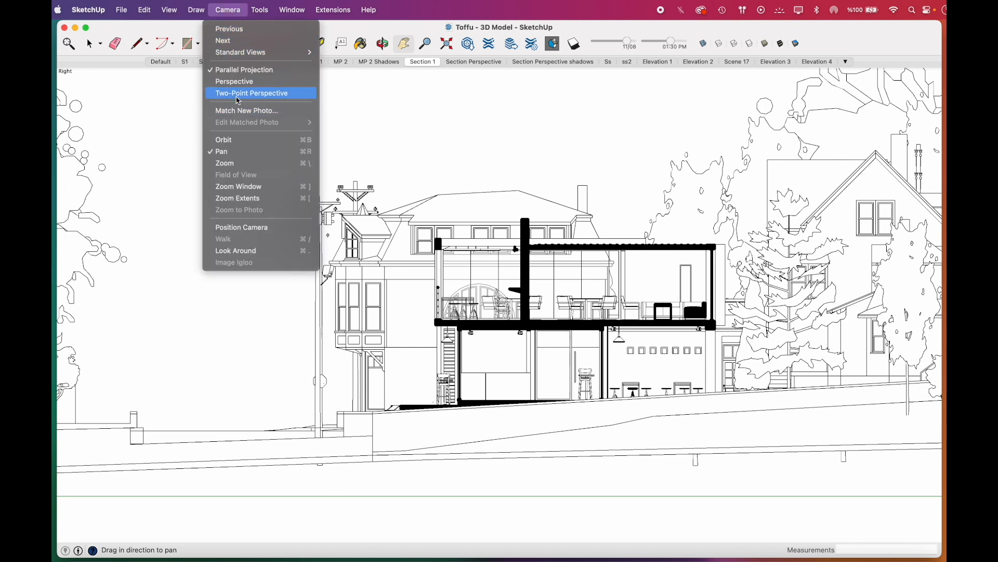
{"action": "mouse_move", "coordinate": [233, 81]}
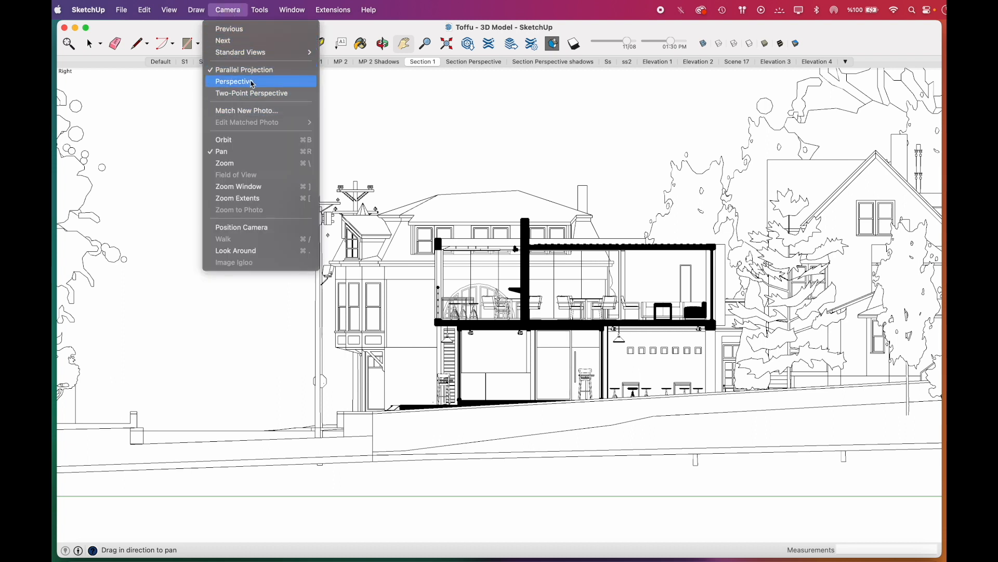
{"action": "left_click", "coordinate": [235, 82]}
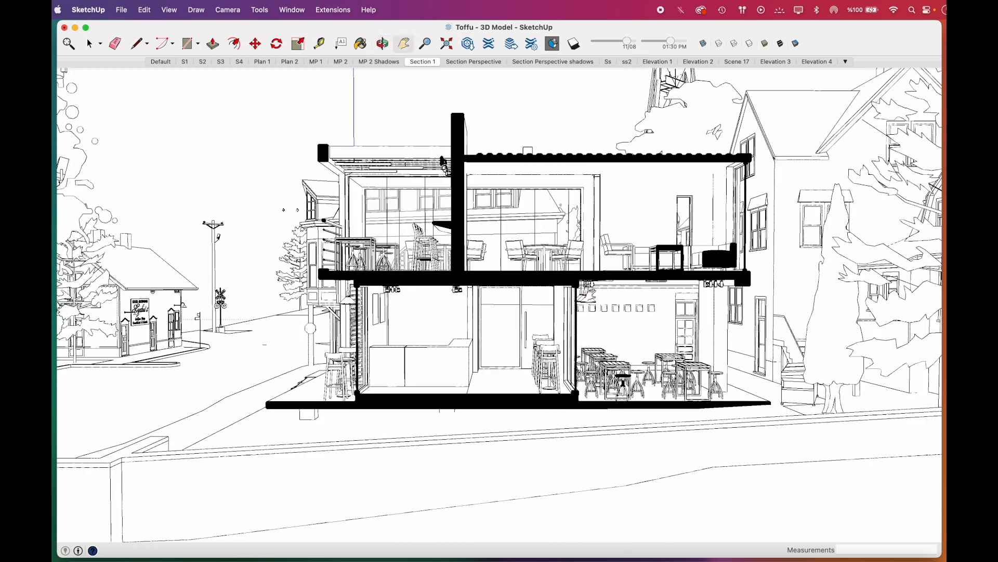
Edit the style's modeling settings: white section fill, grey section lines, width 2.
{"action": "left_click", "coordinate": [292, 10]}
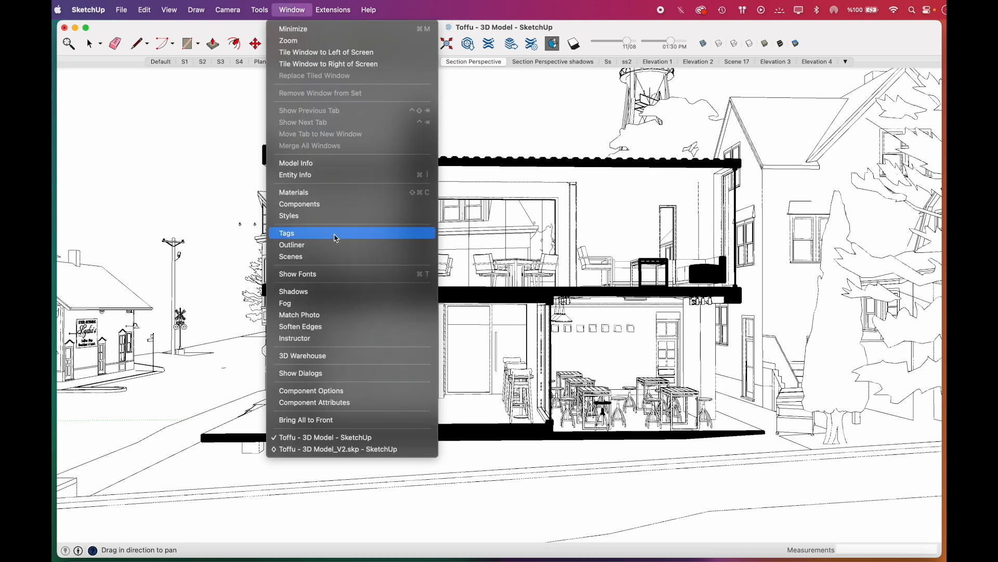
{"action": "left_click", "coordinate": [288, 215]}
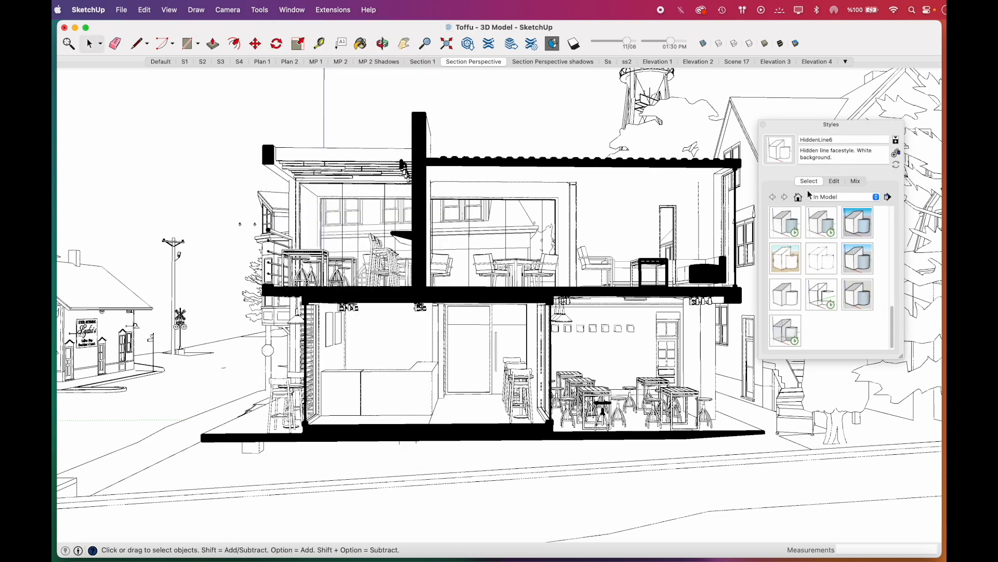
{"action": "left_click", "coordinate": [834, 181]}
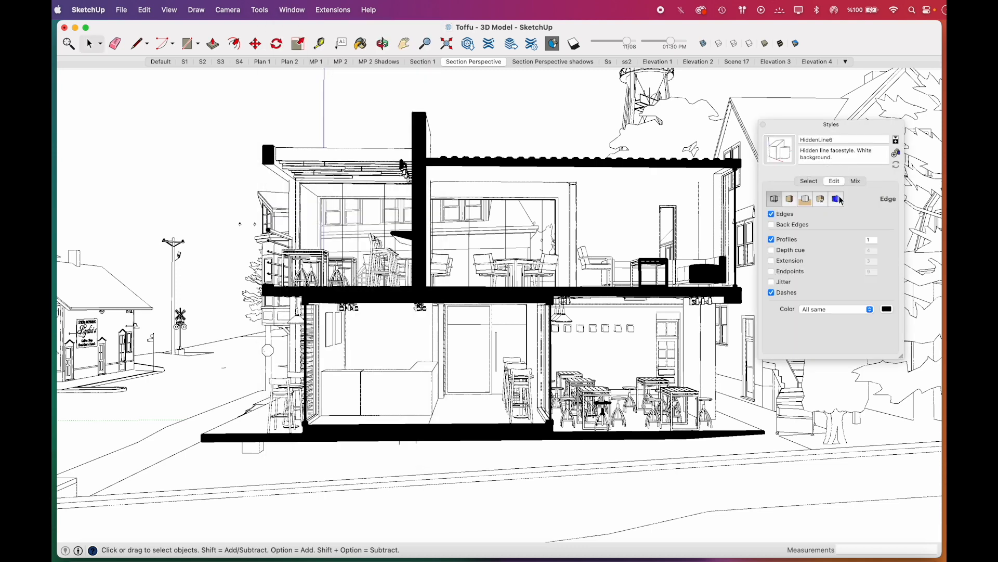
{"action": "mouse_move", "coordinate": [837, 199]}
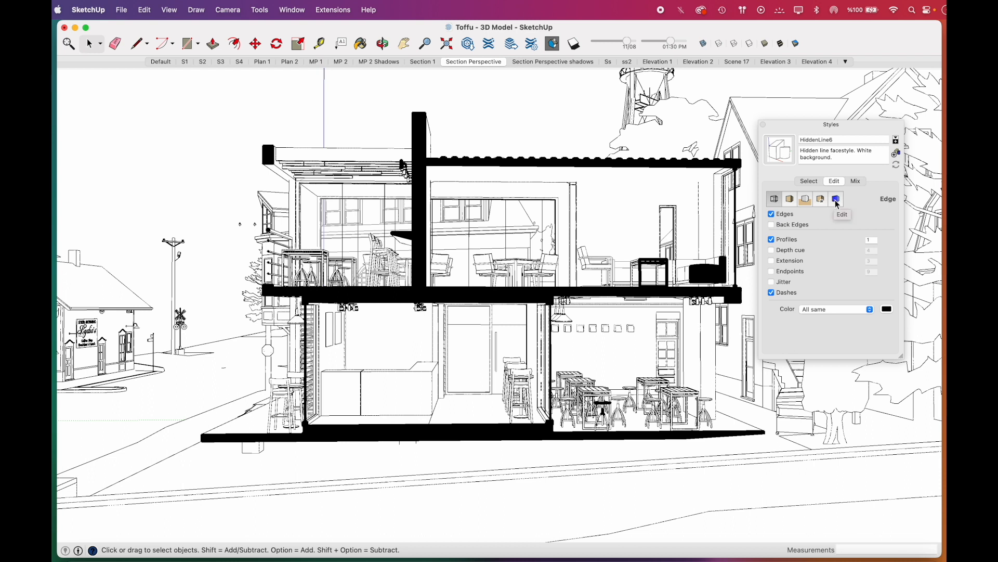
{"action": "left_click", "coordinate": [836, 199]}
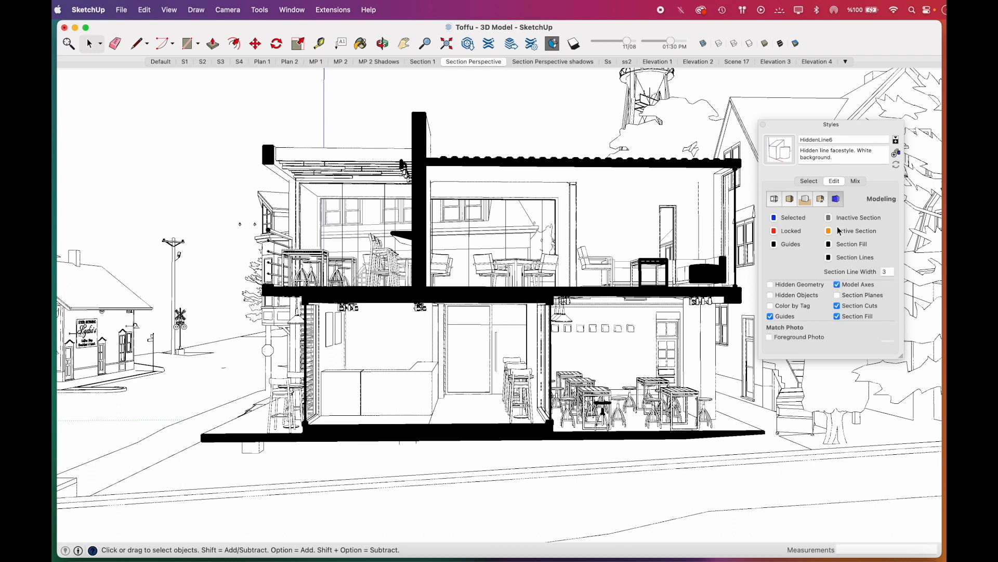
{"action": "mouse_move", "coordinate": [844, 245]}
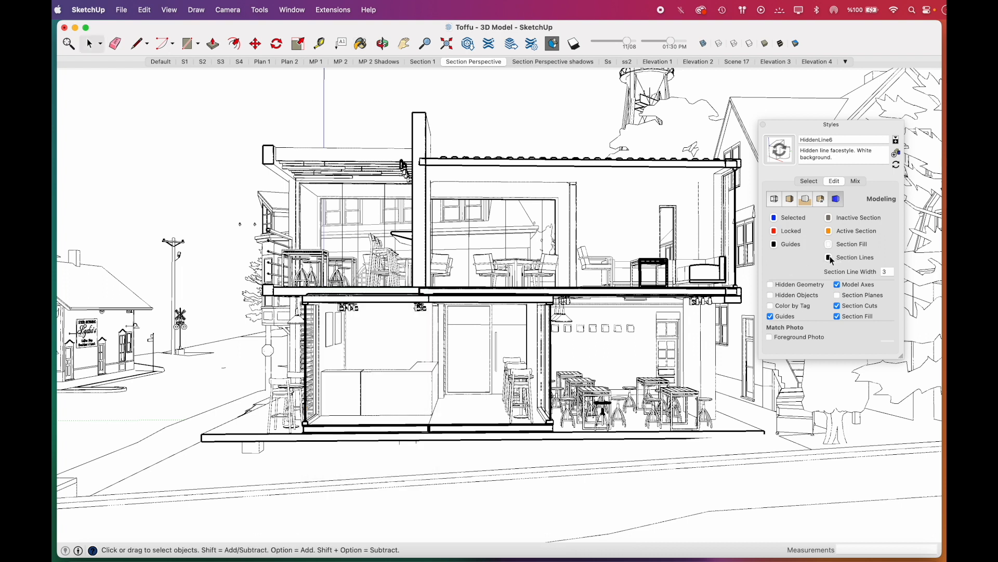
{"action": "left_click", "coordinate": [828, 258]}
{"action": "type", "text": "2"}
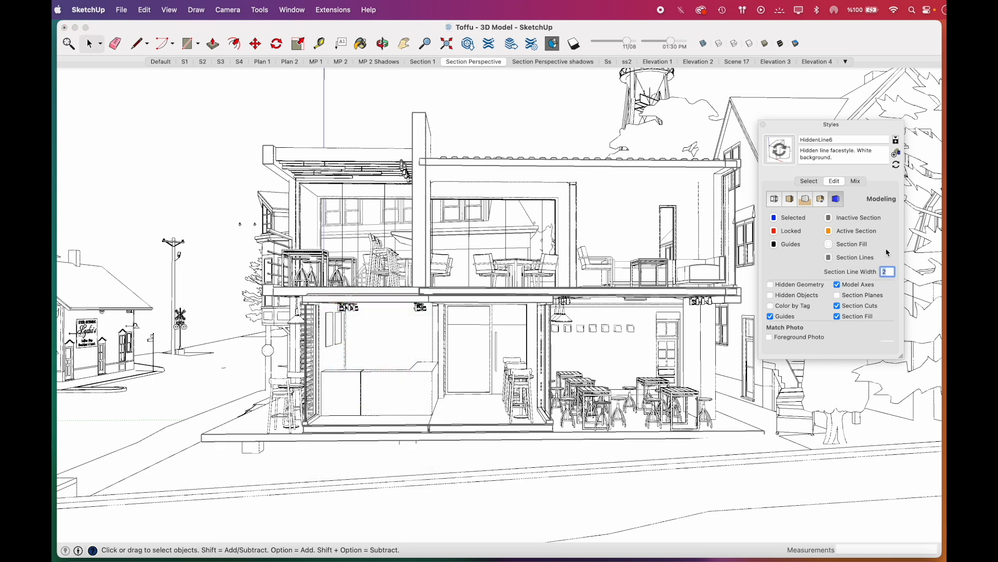
Hide the surrounding neighbourhood and export the cafe as a PDF named 'building'.
{"action": "right_click", "coordinate": [821, 245]}
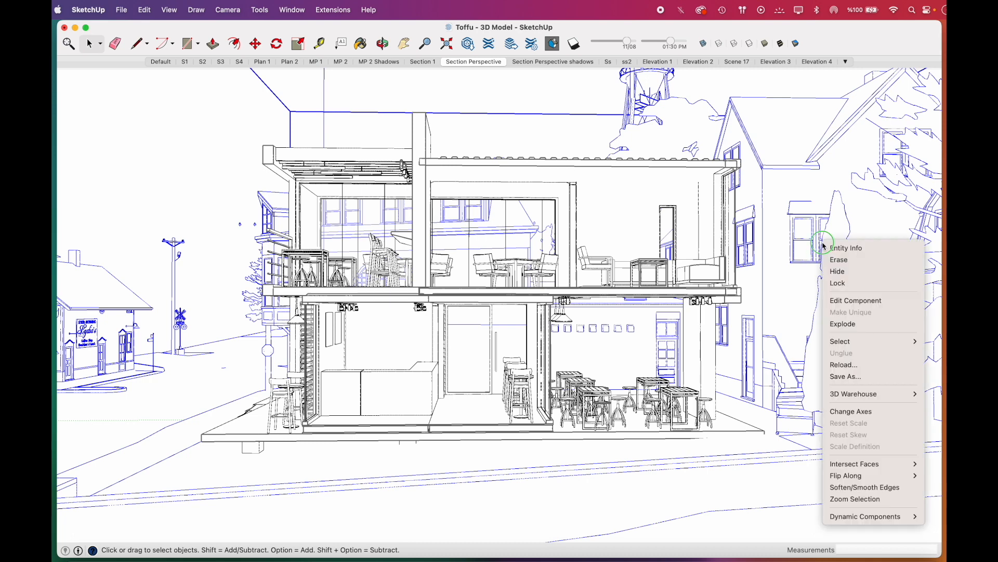
{"action": "left_click", "coordinate": [837, 272]}
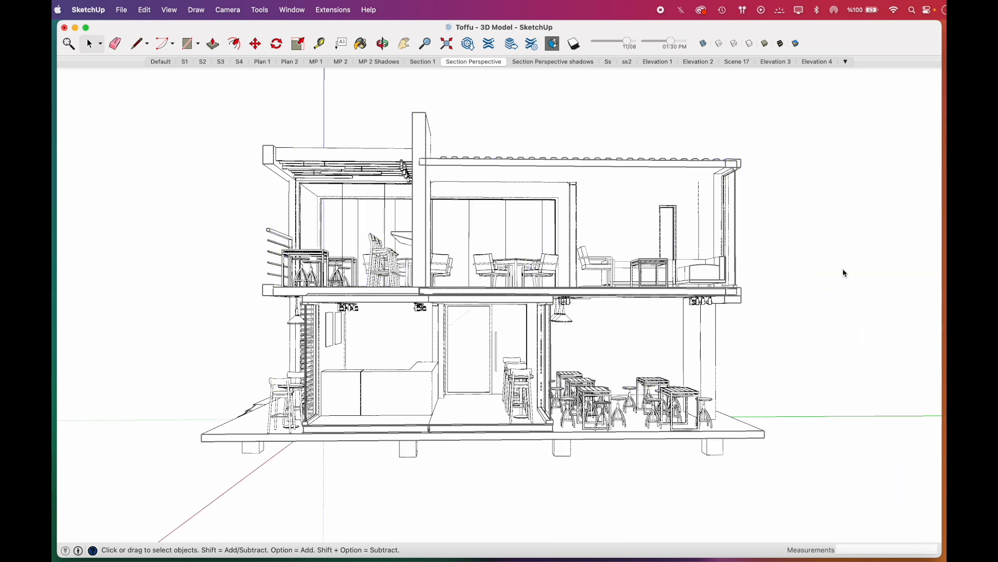
{"action": "left_click", "coordinate": [121, 9]}
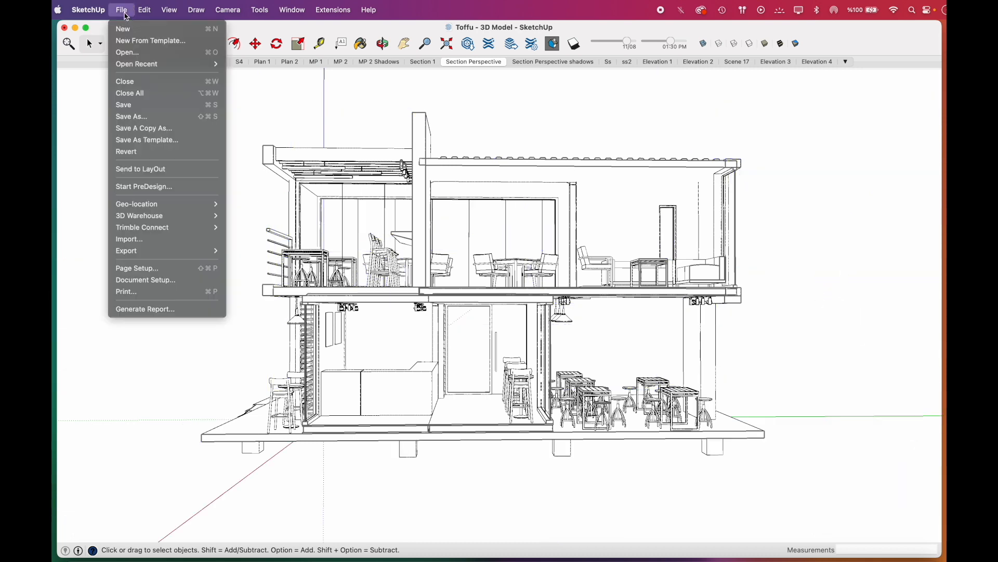
{"action": "mouse_move", "coordinate": [127, 29]}
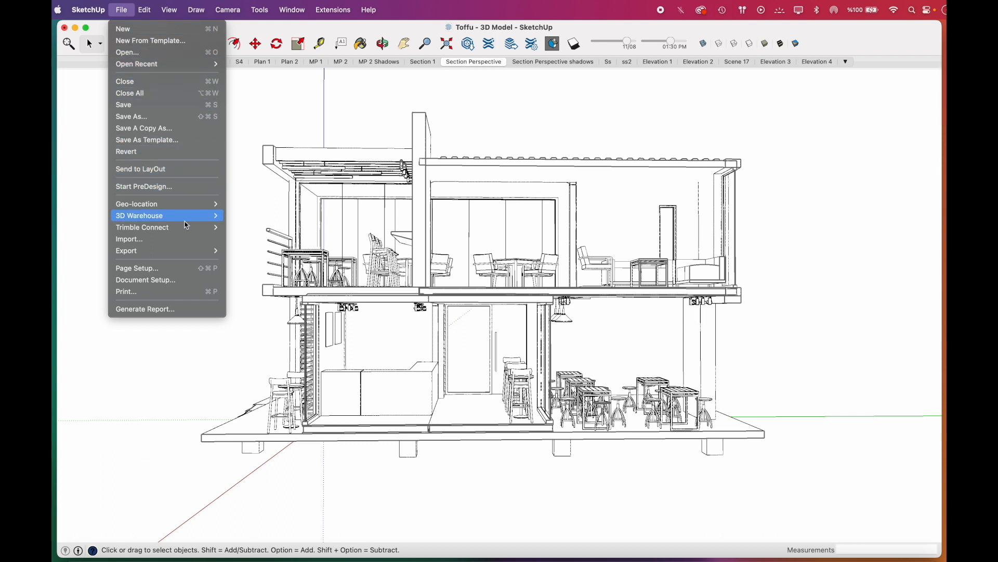
{"action": "mouse_move", "coordinate": [193, 260]}
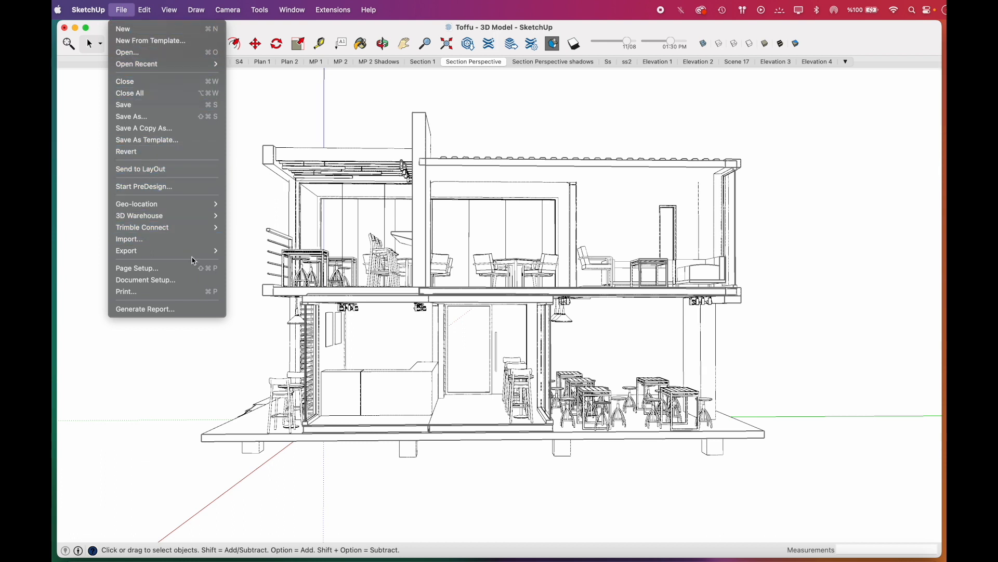
{"action": "left_click", "coordinate": [126, 250]}
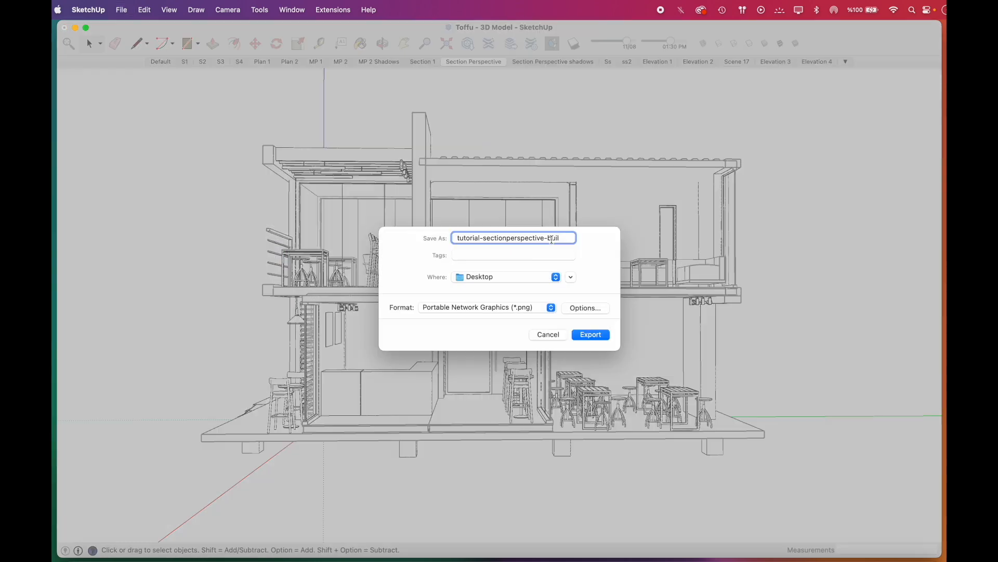
{"action": "type", "text": "building"}
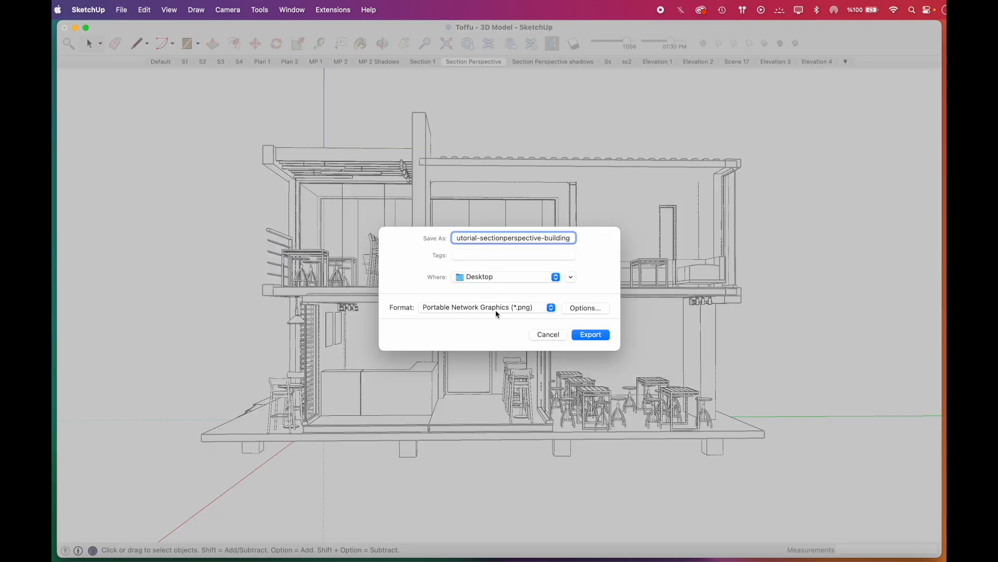
{"action": "left_click", "coordinate": [550, 307]}
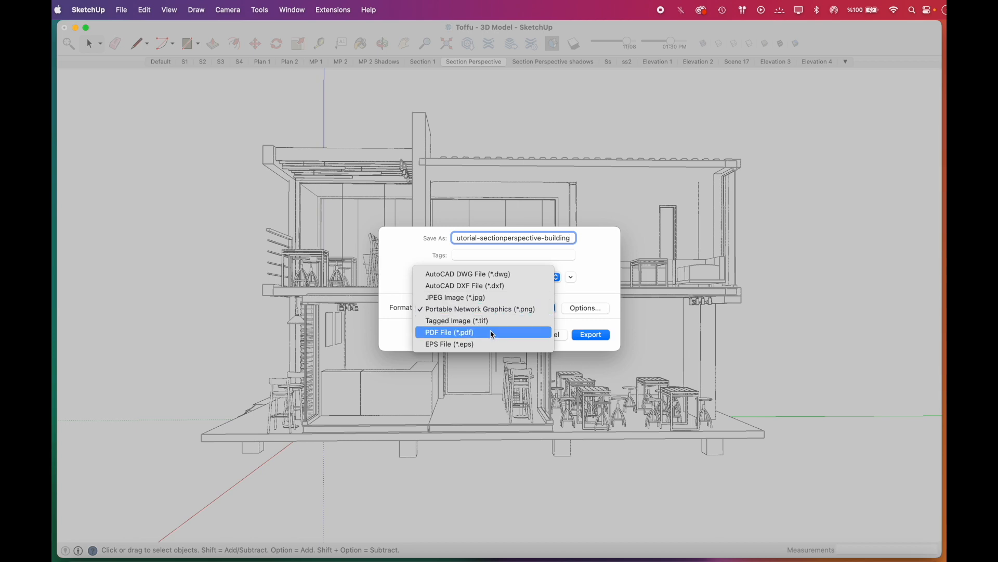
{"action": "left_click", "coordinate": [144, 10]}
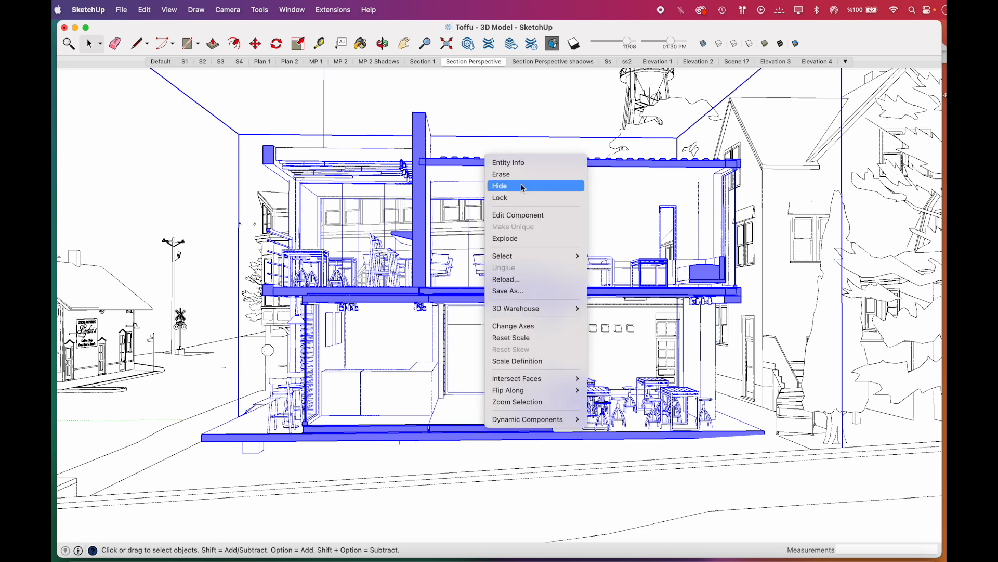
Hide the cafe and trees, then export the neighbourhood background as a PDF.
{"action": "left_click", "coordinate": [499, 185]}
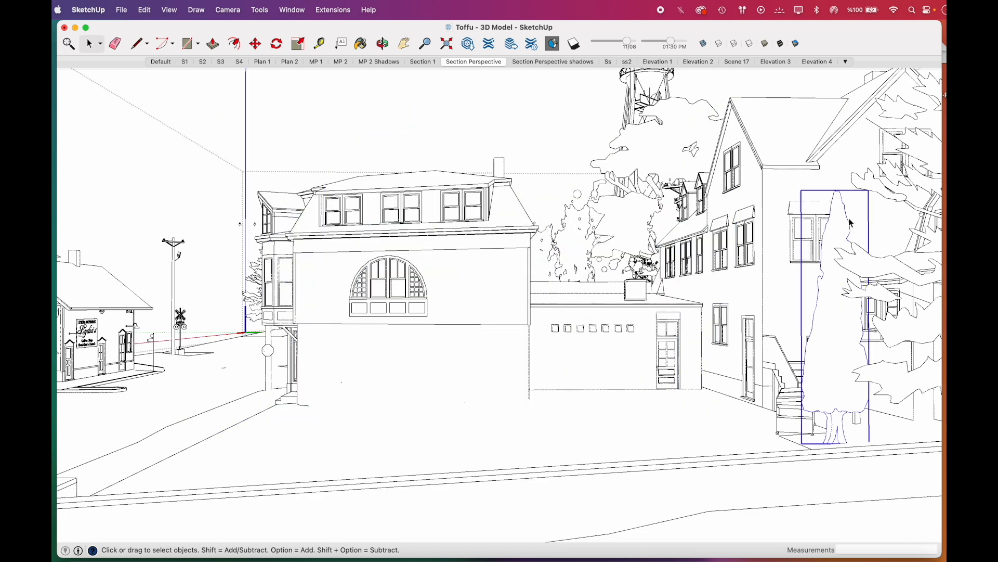
{"action": "left_click", "coordinate": [548, 255]}
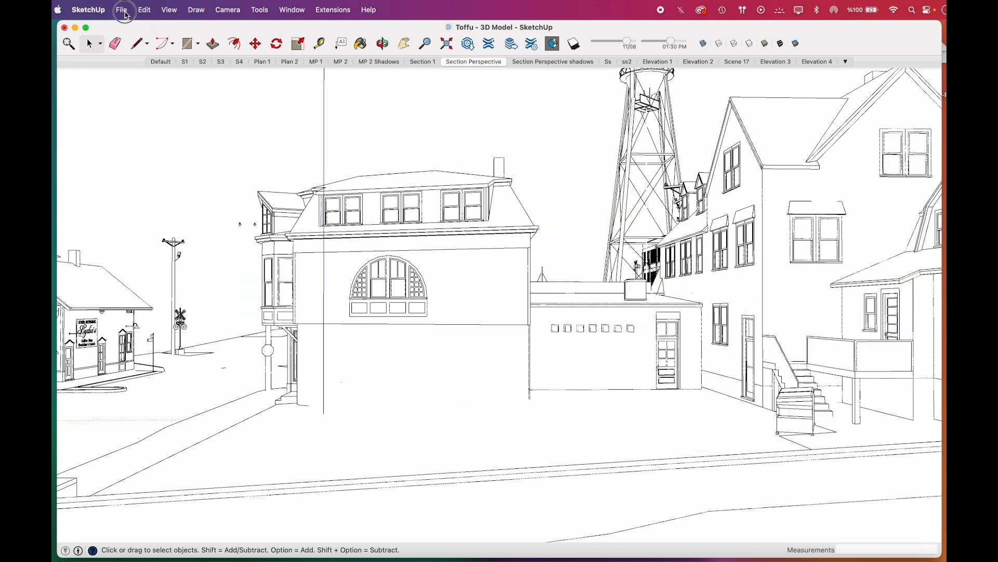
{"action": "left_click", "coordinate": [122, 9]}
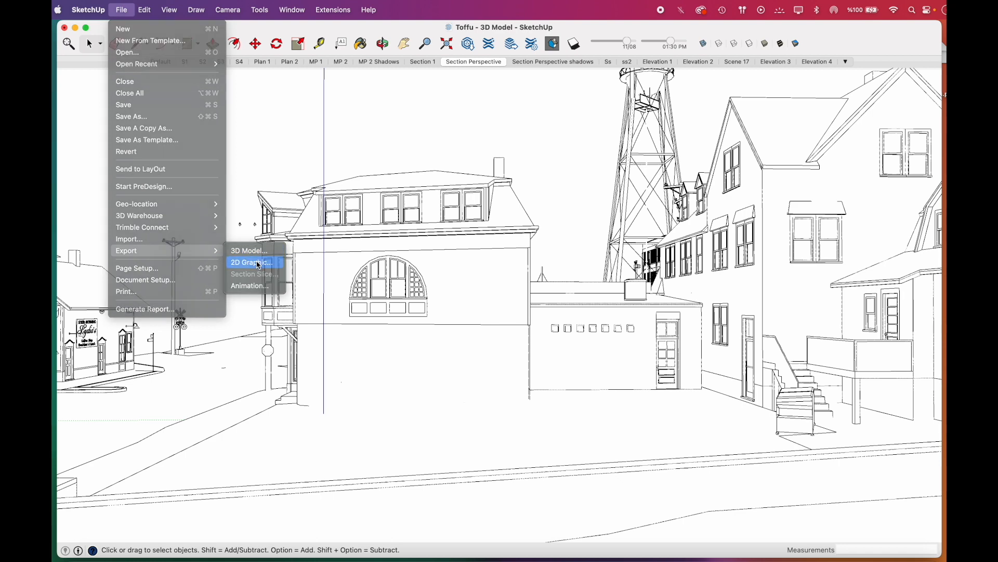
{"action": "left_click", "coordinate": [252, 262]}
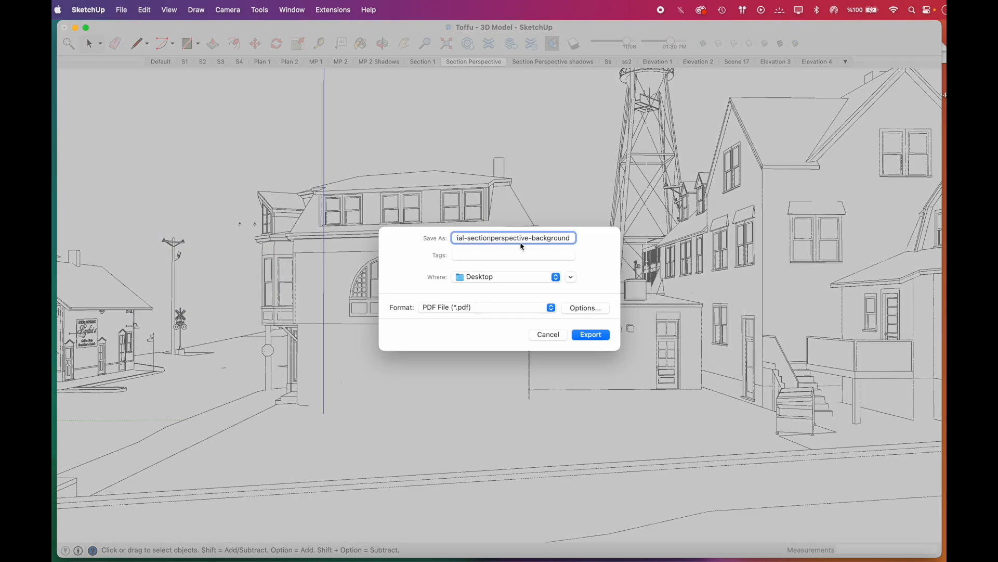
{"action": "mouse_move", "coordinate": [584, 311]}
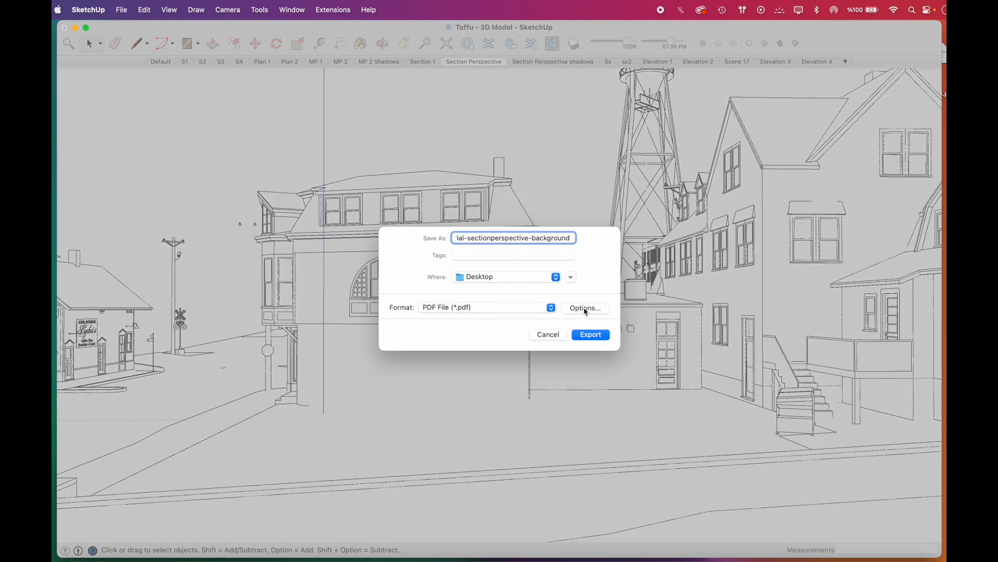
{"action": "left_click", "coordinate": [590, 334]}
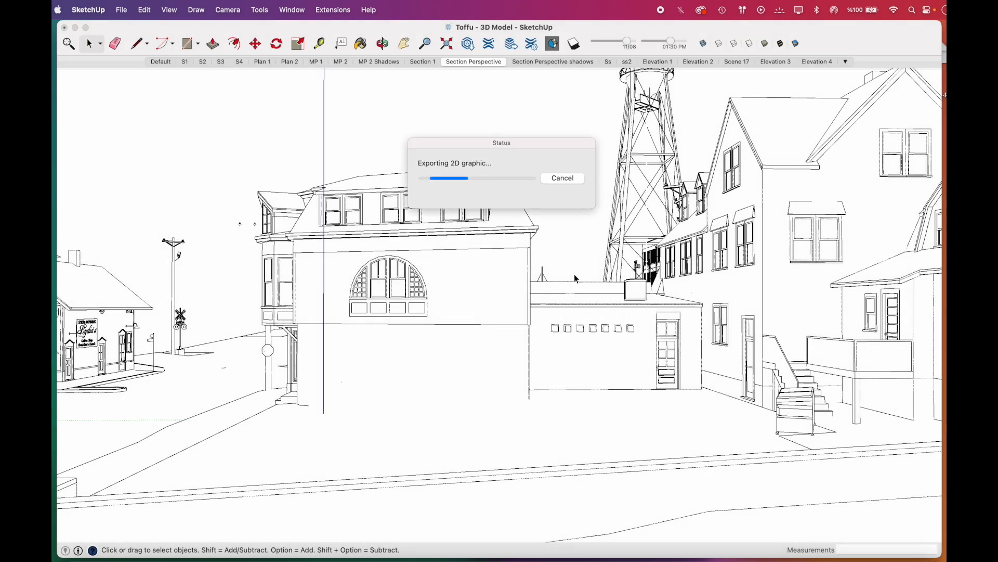
{"action": "left_click", "coordinate": [144, 10]}
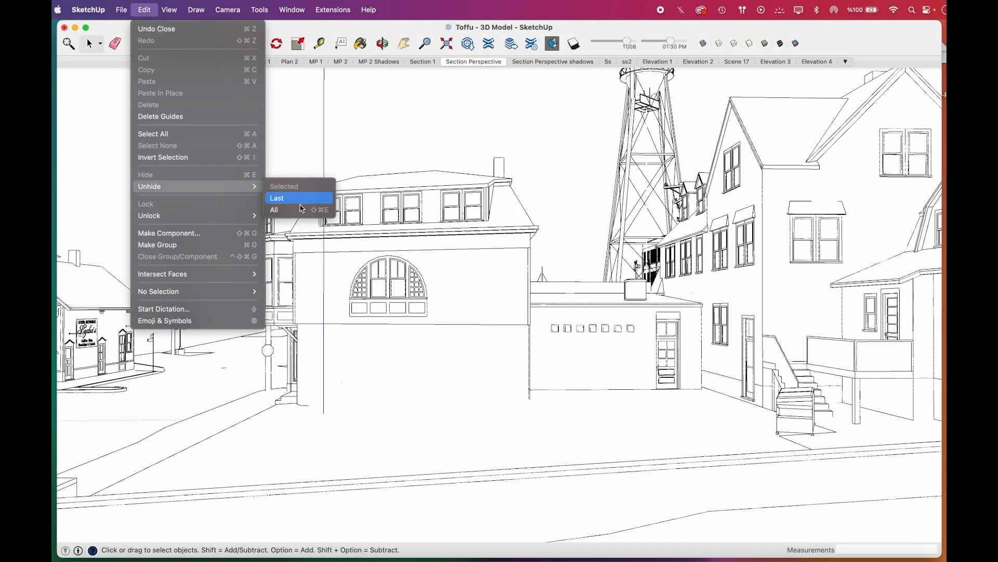
Unhide the cafe and turn on shadows set to 07:45 AM on 01/16.
{"action": "left_click", "coordinate": [274, 210]}
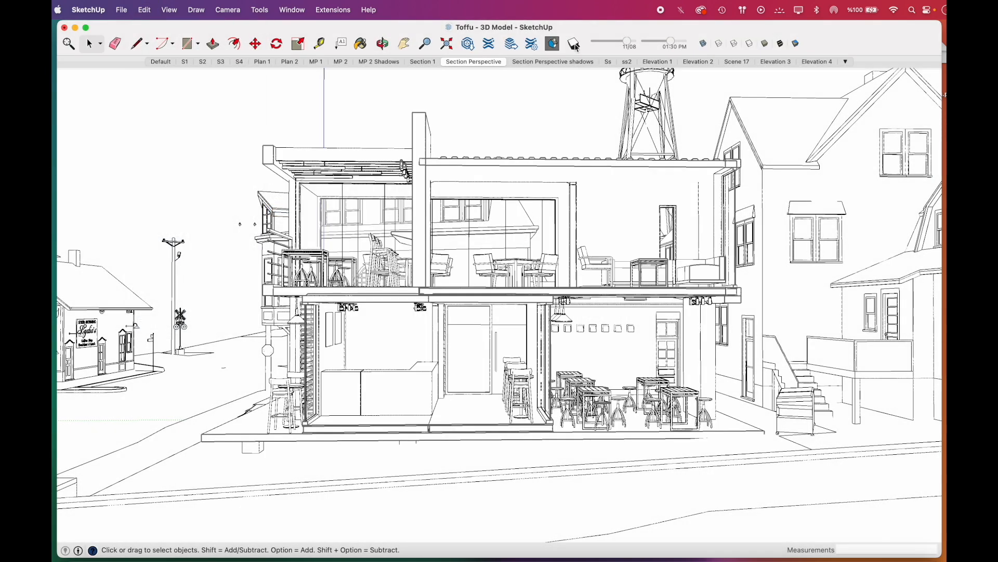
{"action": "left_click", "coordinate": [572, 43]}
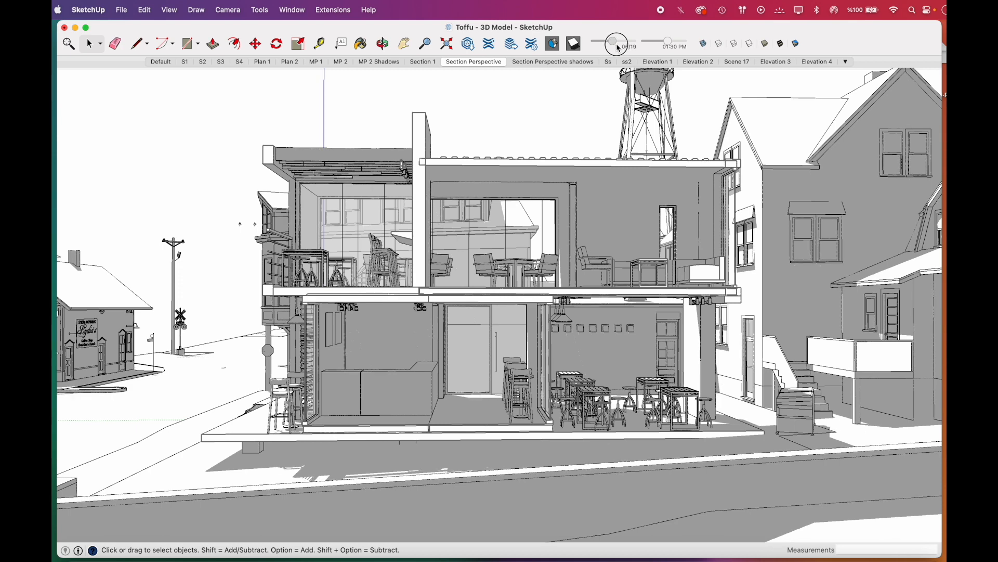
{"action": "left_click", "coordinate": [292, 9]}
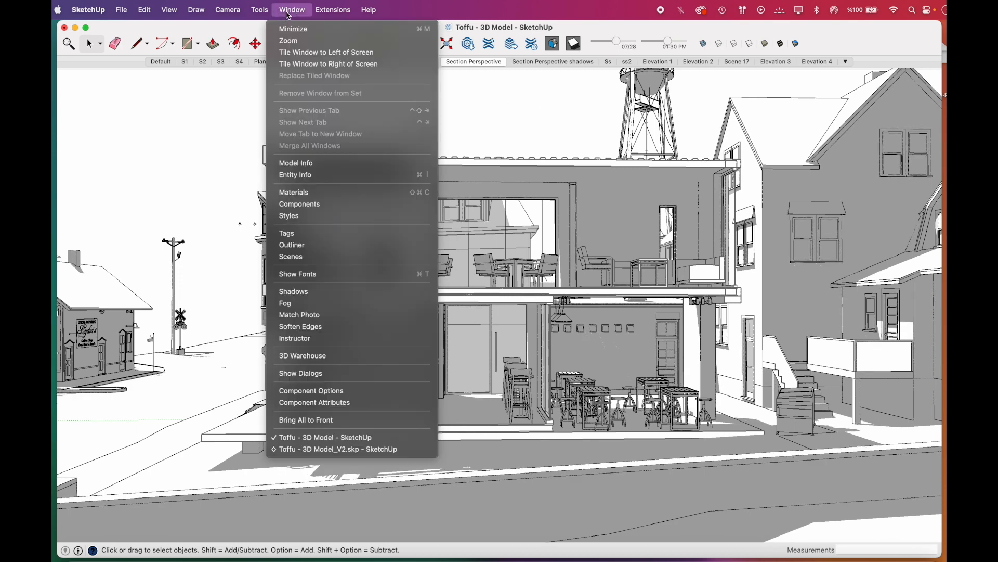
{"action": "mouse_move", "coordinate": [293, 291]}
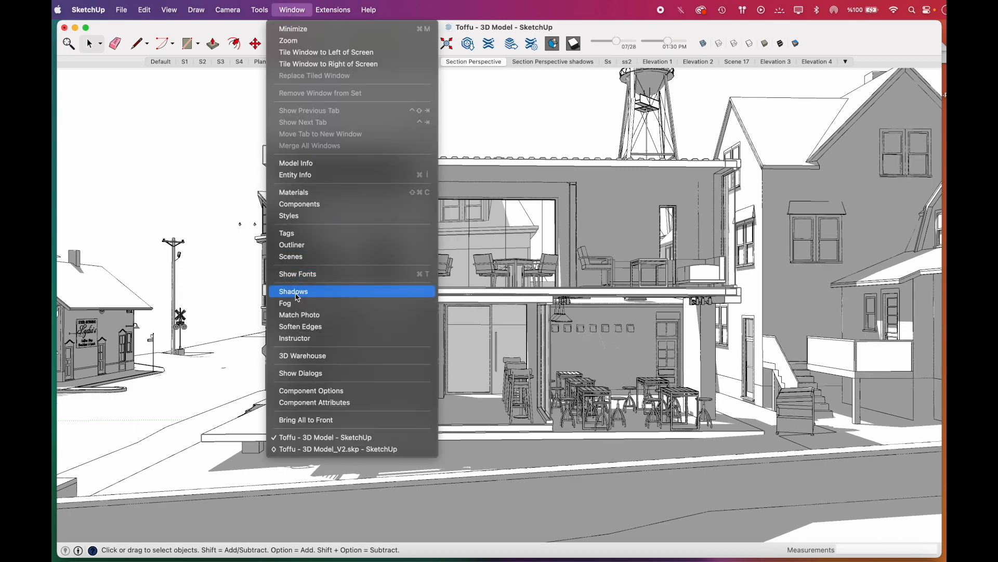
{"action": "left_click", "coordinate": [294, 291]}
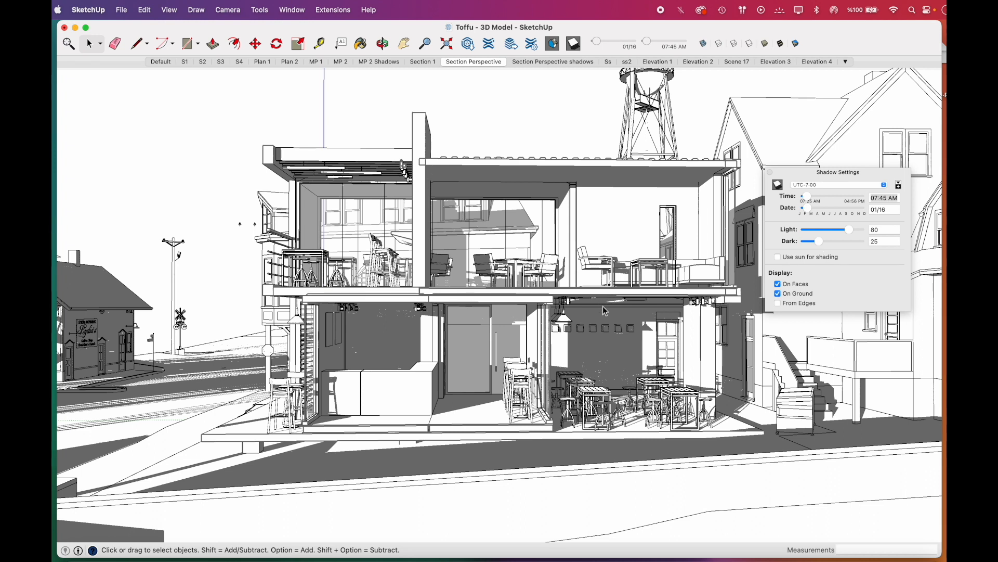
Turn off edge lines and set the section fill colour to dark grey.
{"action": "left_click", "coordinate": [169, 9]}
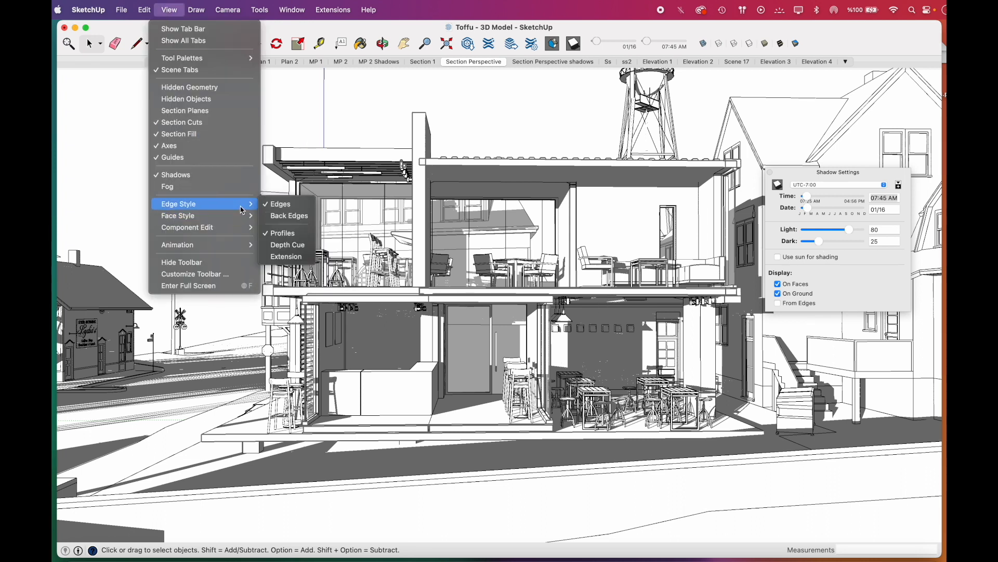
{"action": "left_click", "coordinate": [280, 203]}
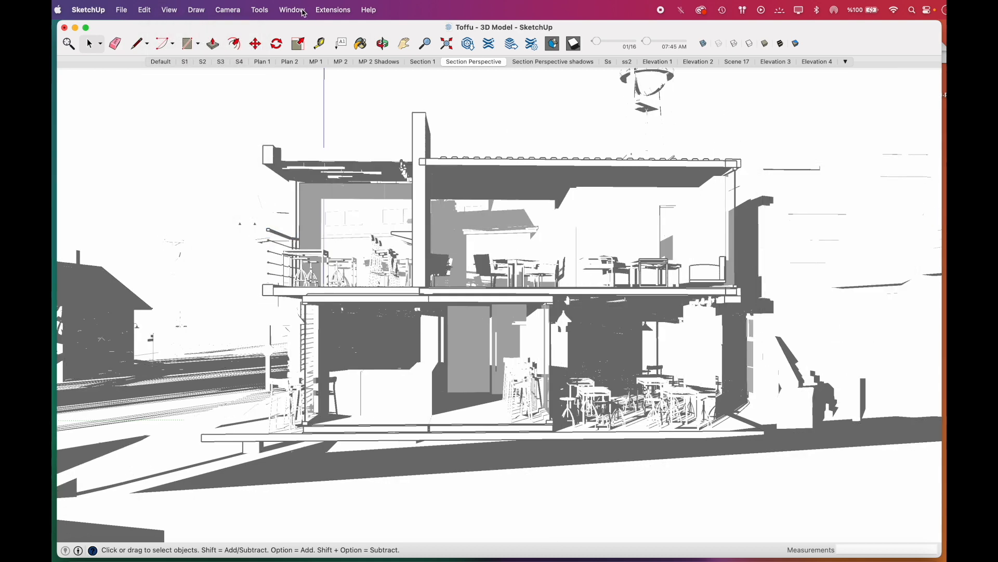
{"action": "left_click", "coordinate": [291, 9]}
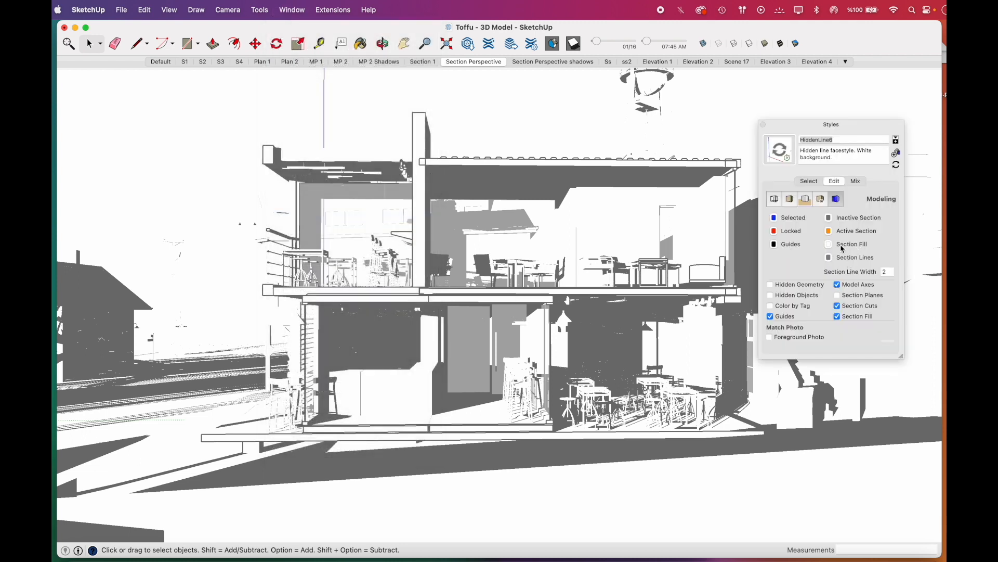
{"action": "left_click", "coordinate": [828, 244]}
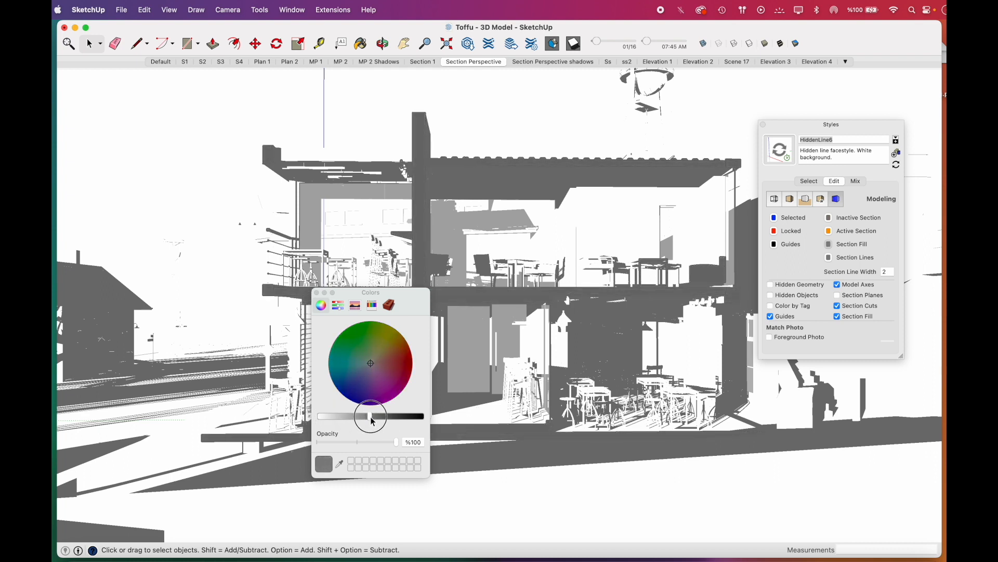
{"action": "left_click", "coordinate": [120, 10]}
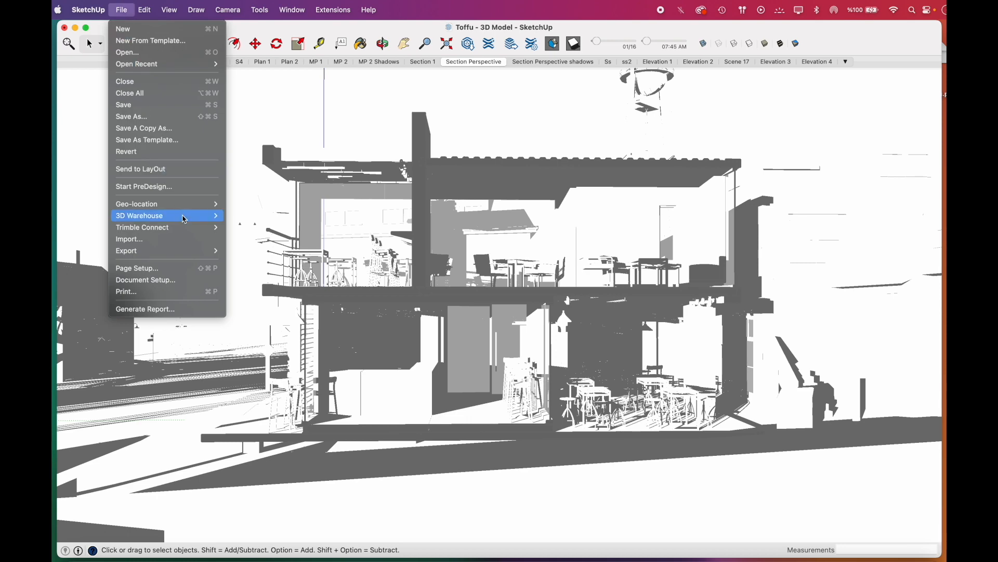
Export the shadows view as a PNG with a transparent background.
{"action": "left_click", "coordinate": [126, 250]}
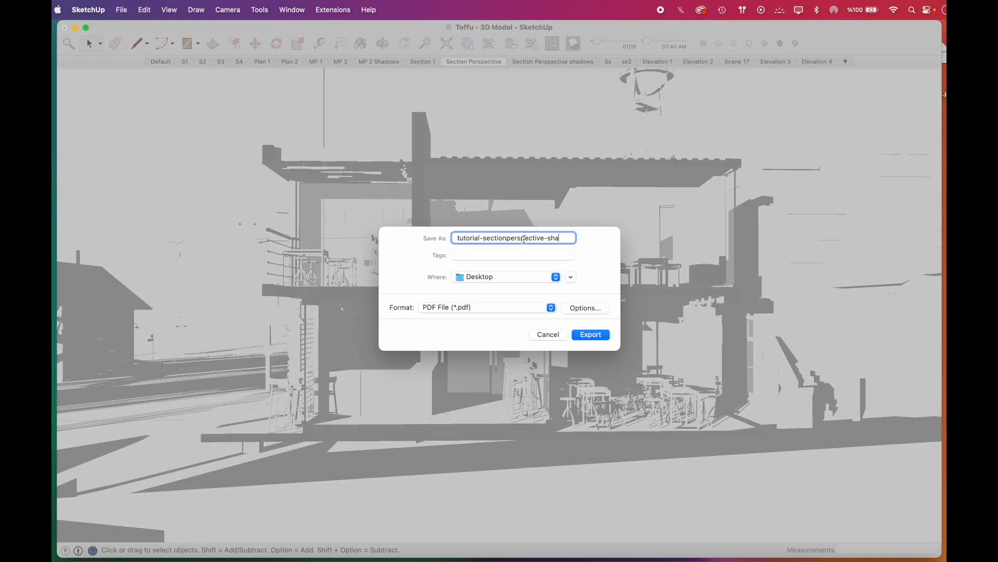
{"action": "type", "text": "dows"}
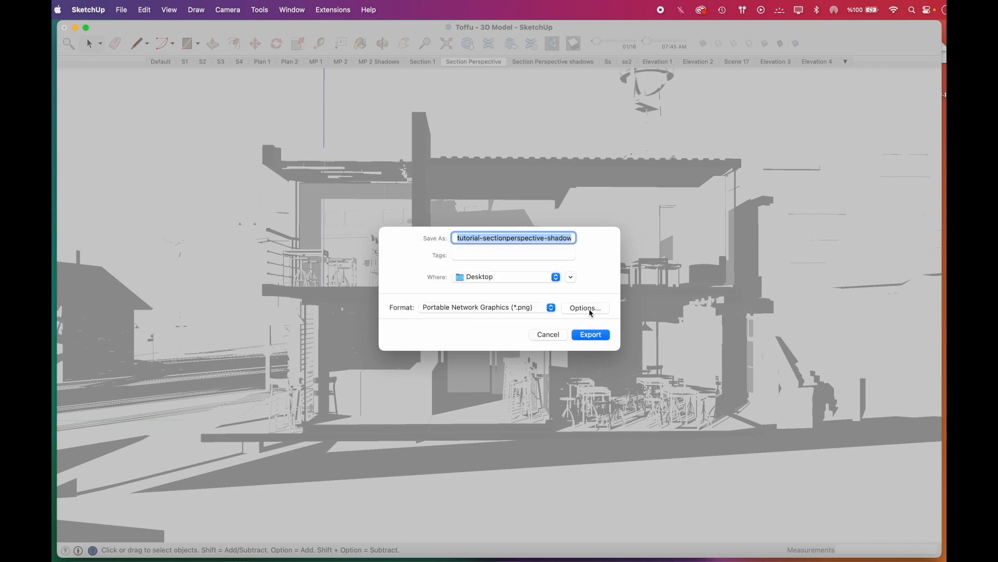
{"action": "left_click", "coordinate": [584, 307]}
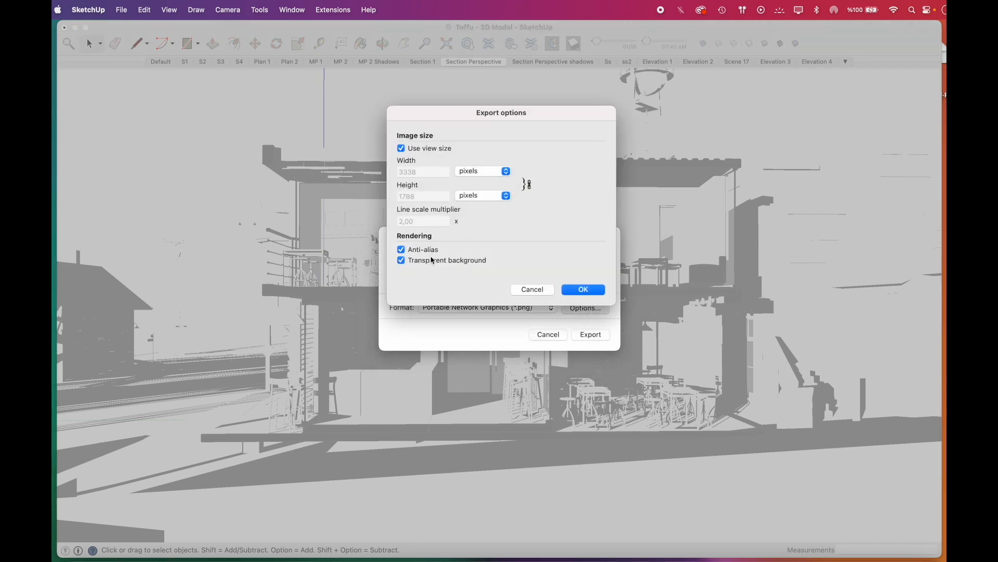
{"action": "left_click", "coordinate": [582, 290]}
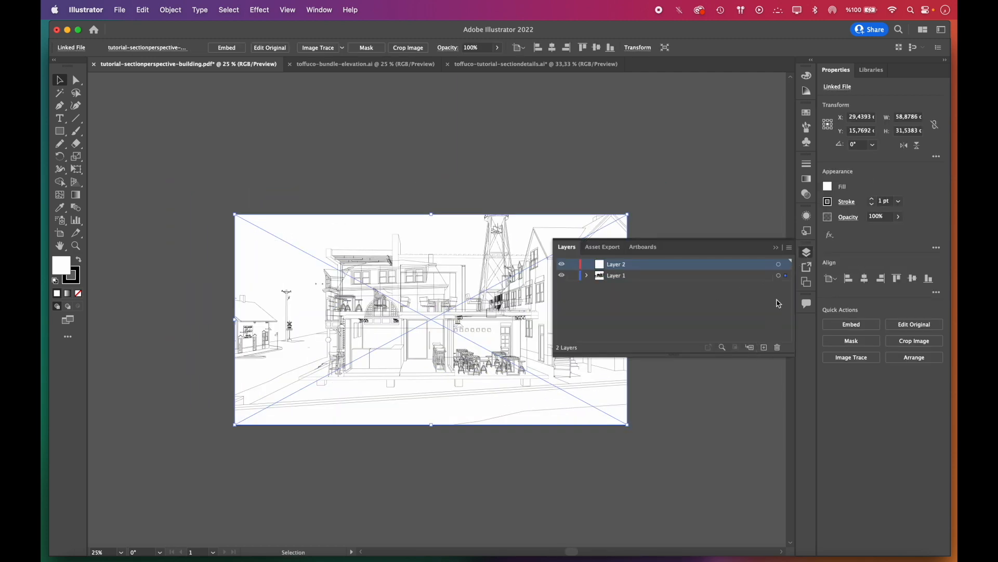
{"action": "mouse_move", "coordinate": [678, 284]}
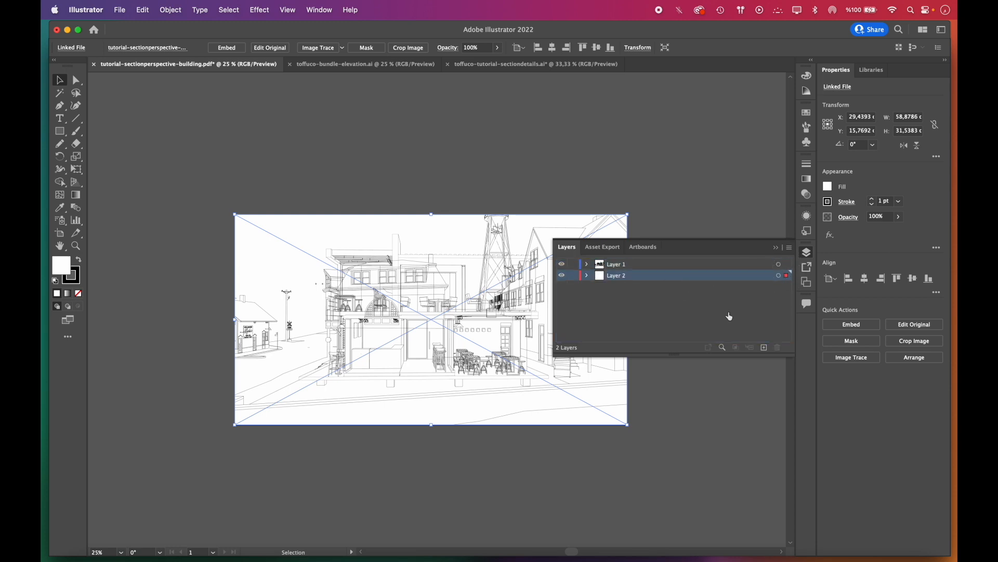
Add a third layer, place the shadows PNG over the line drawing, and resize the artboard.
{"action": "left_click", "coordinate": [764, 347]}
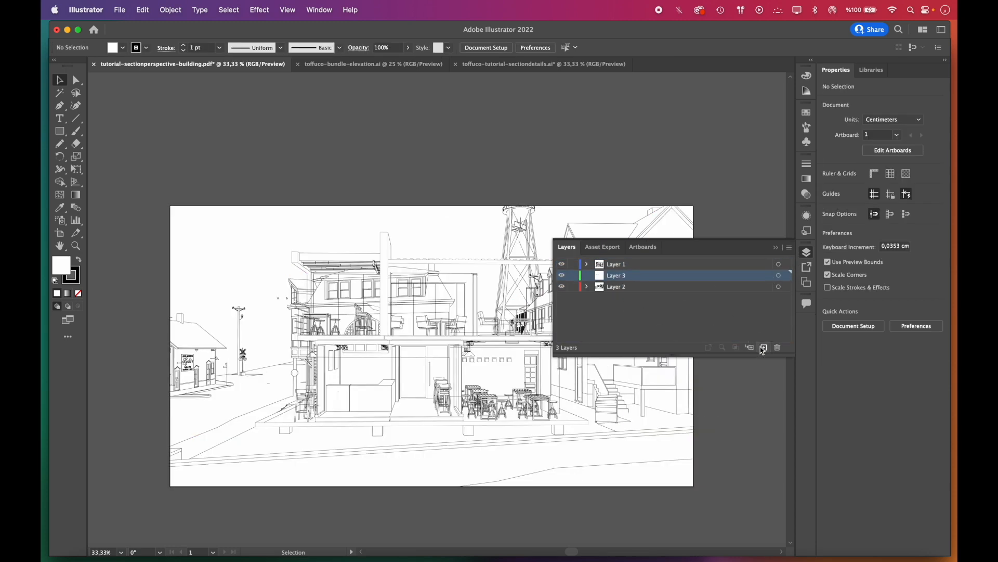
{"action": "left_click", "coordinate": [616, 264]}
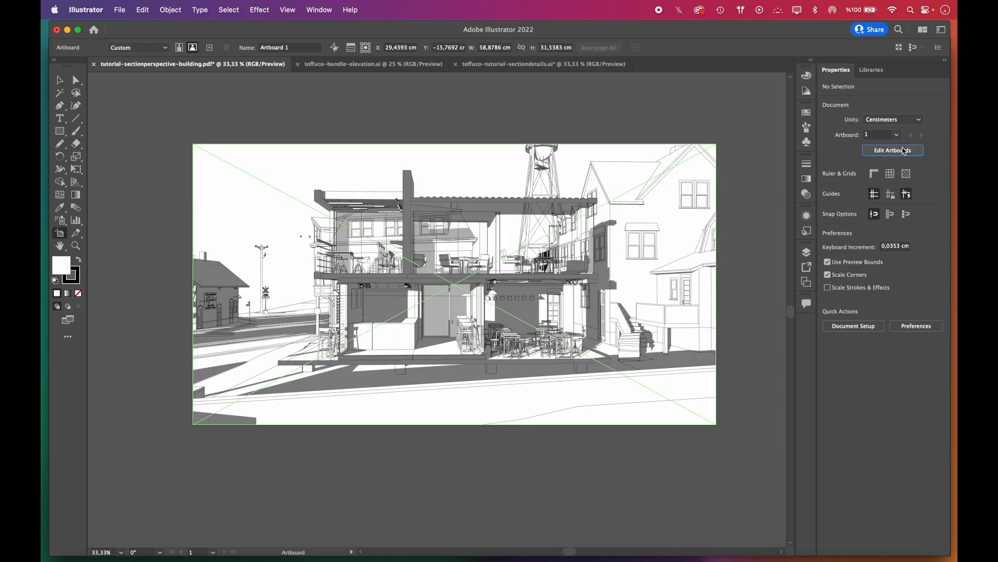
{"action": "left_click", "coordinate": [893, 150]}
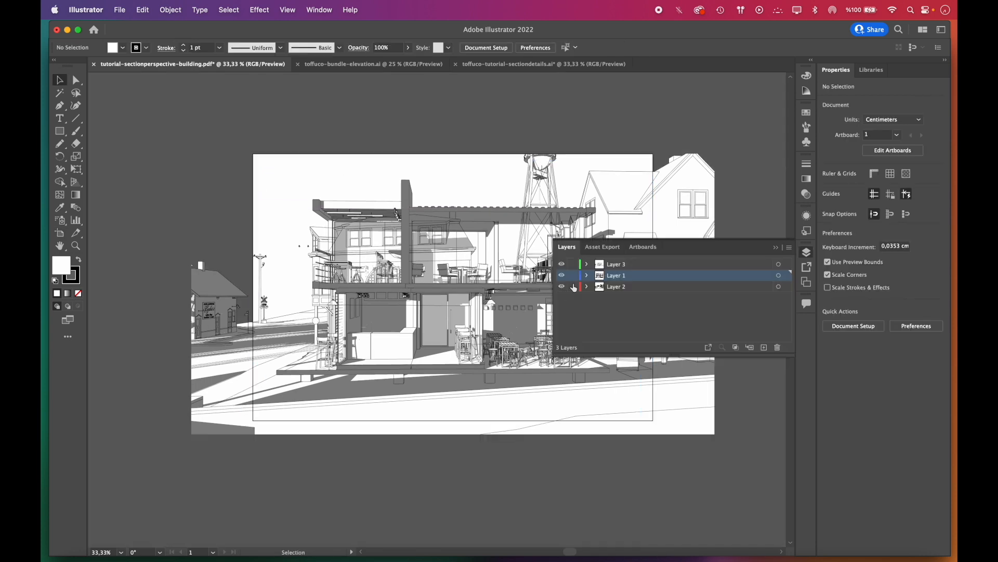
Hide Layer 2's shadow image and thin the cafe linework to 0.5 pt.
{"action": "left_click", "coordinate": [561, 275]}
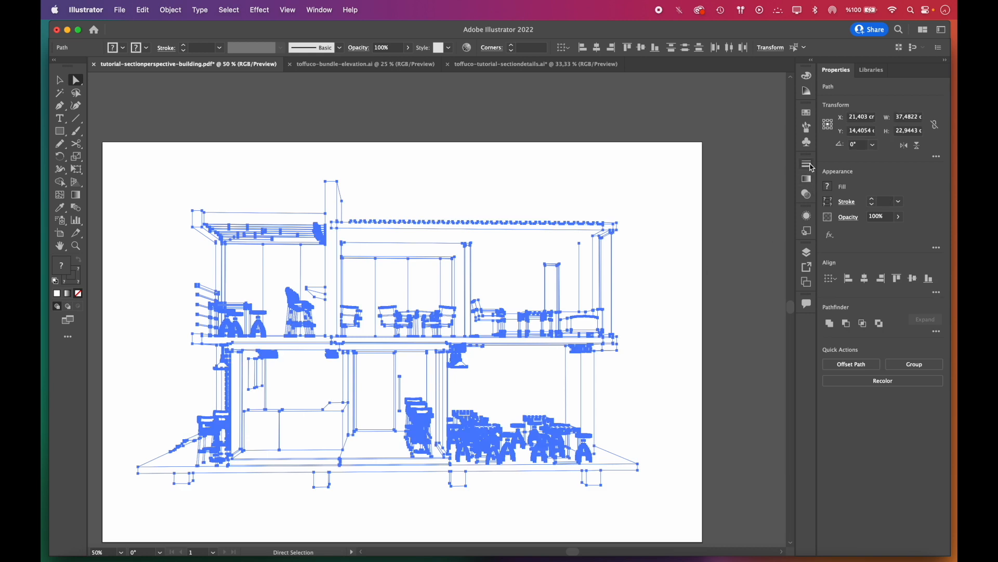
{"action": "left_click", "coordinate": [806, 164]}
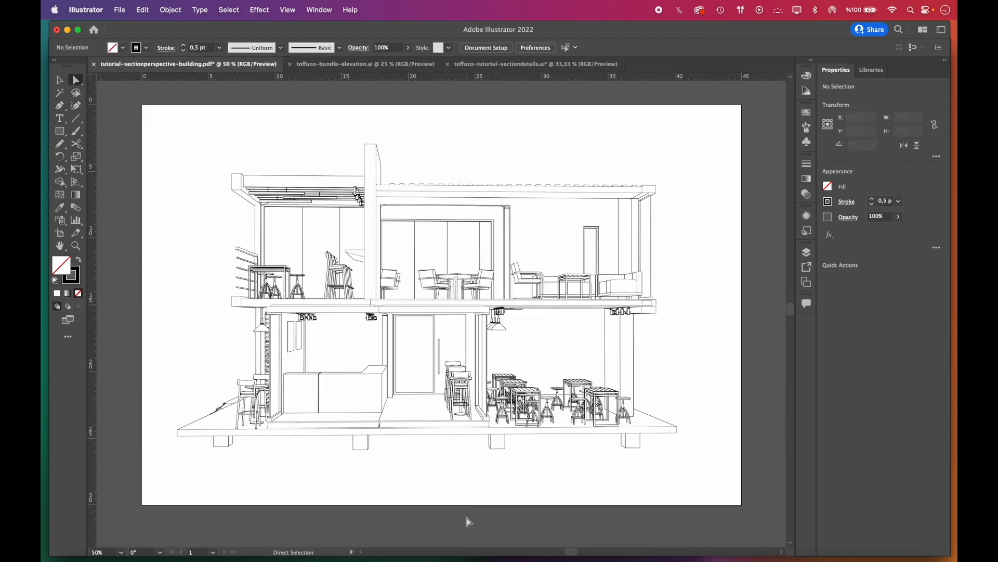
{"action": "mouse_move", "coordinate": [396, 355]}
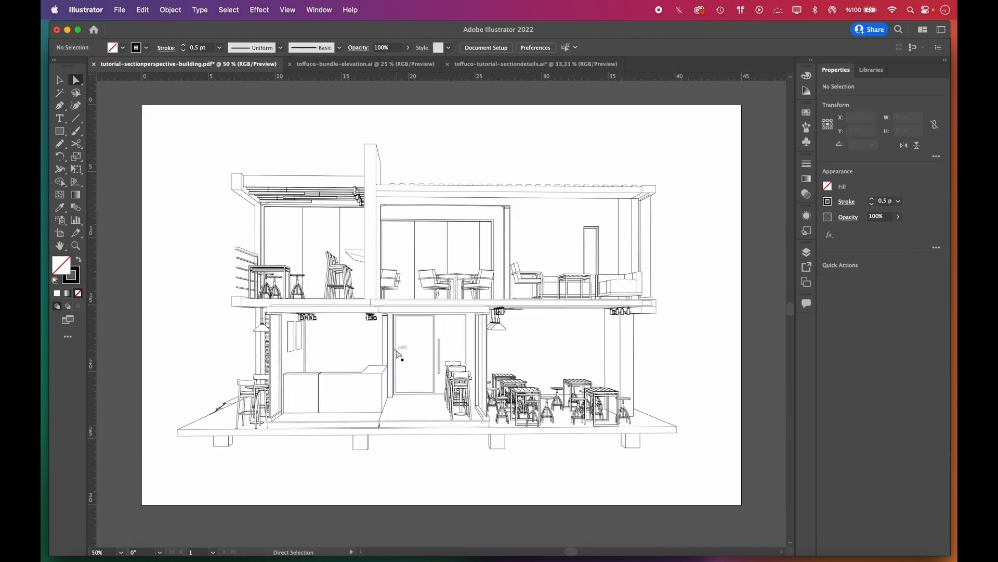
Select all lines matching the door frame's stroke colour and make them grey.
{"action": "left_click", "coordinate": [400, 353]}
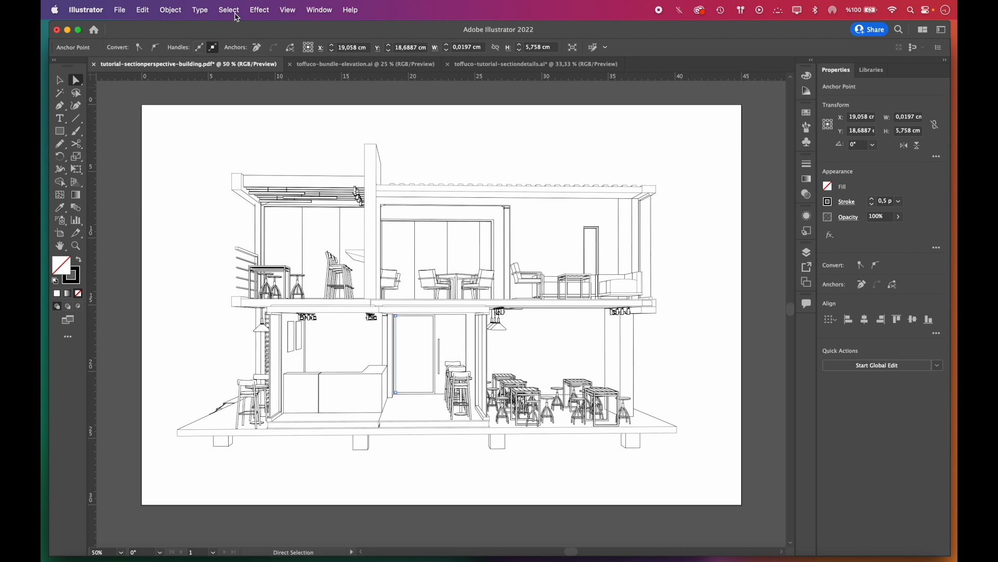
{"action": "left_click", "coordinate": [229, 9]}
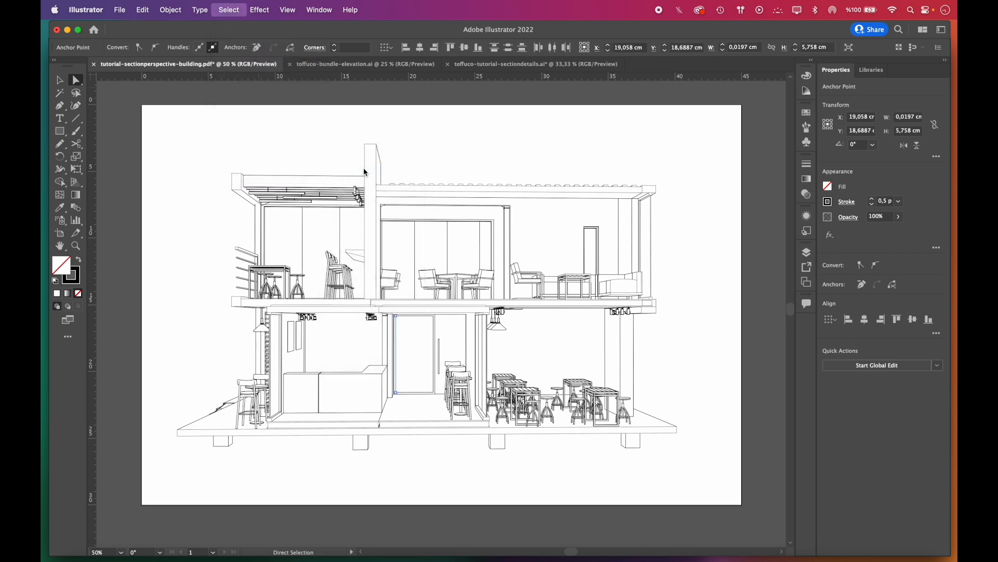
{"action": "double_click", "coordinate": [71, 274]}
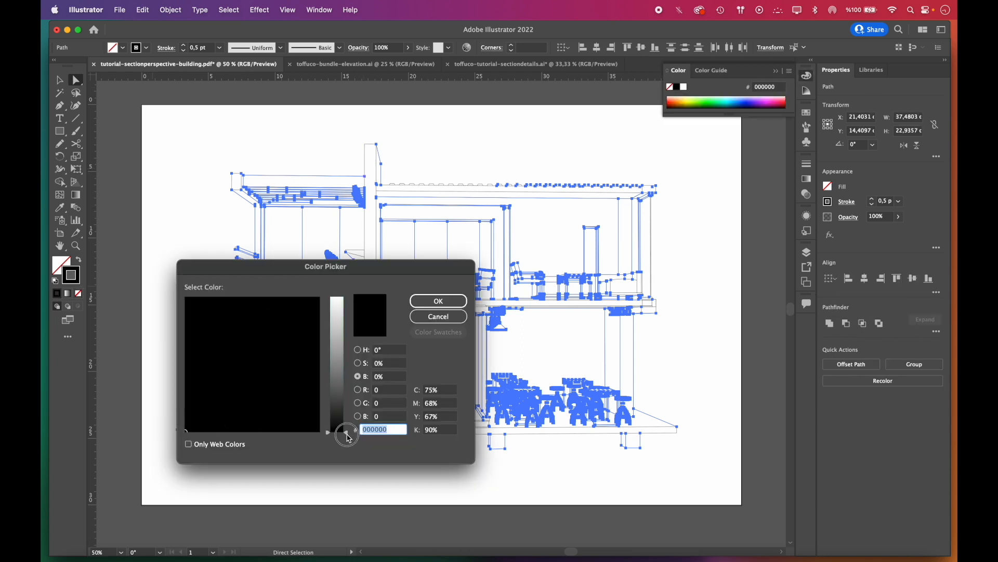
{"action": "left_click", "coordinate": [438, 300]}
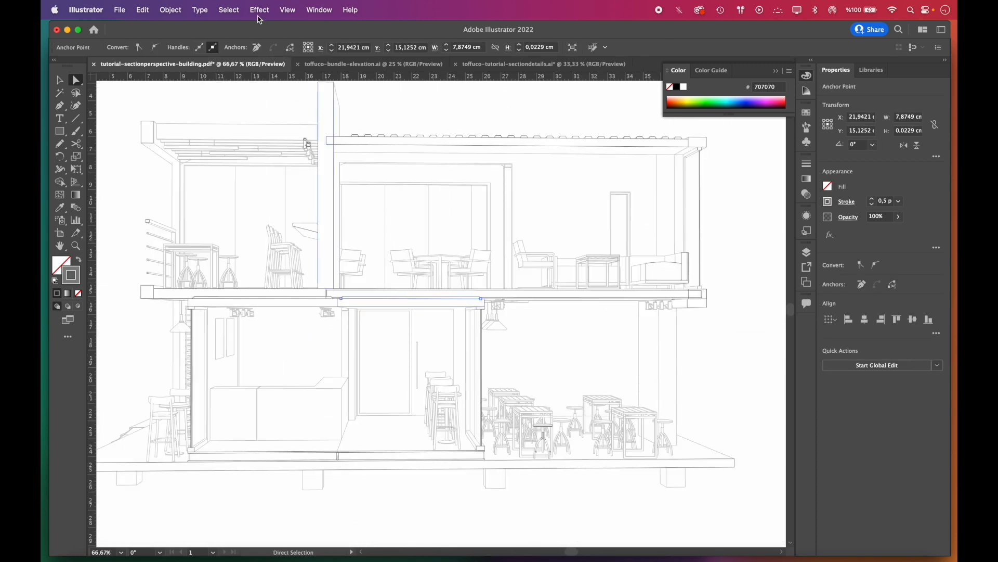
Select the section-cut lines and give them a 0.75 pt stroke.
{"action": "left_click", "coordinate": [227, 10]}
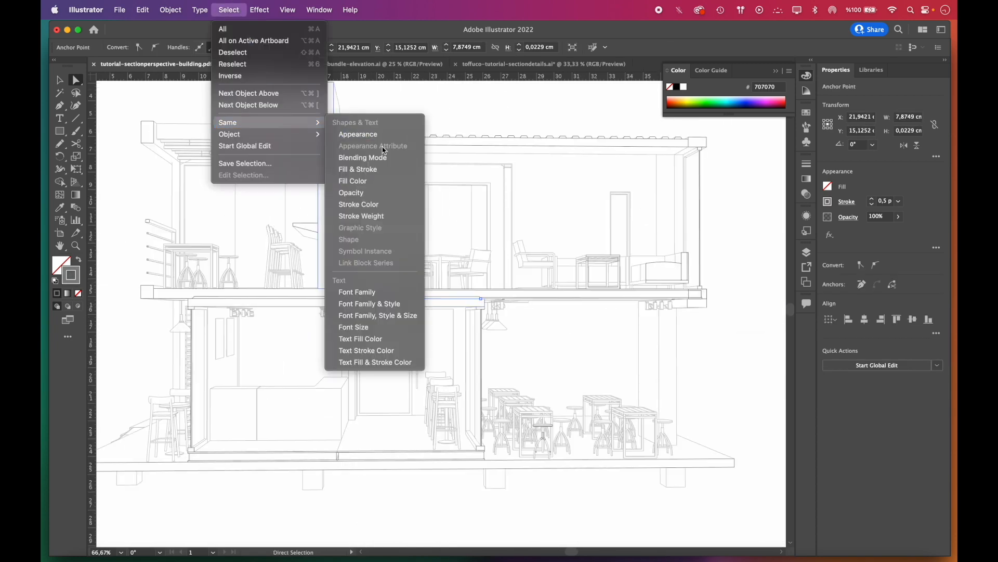
{"action": "left_click", "coordinate": [358, 204]}
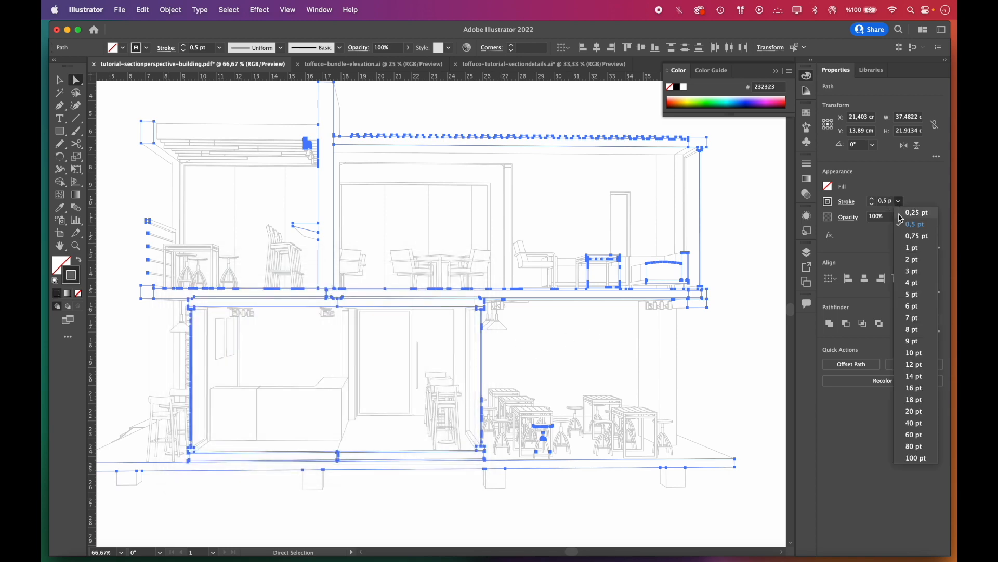
{"action": "left_click", "coordinate": [915, 236]}
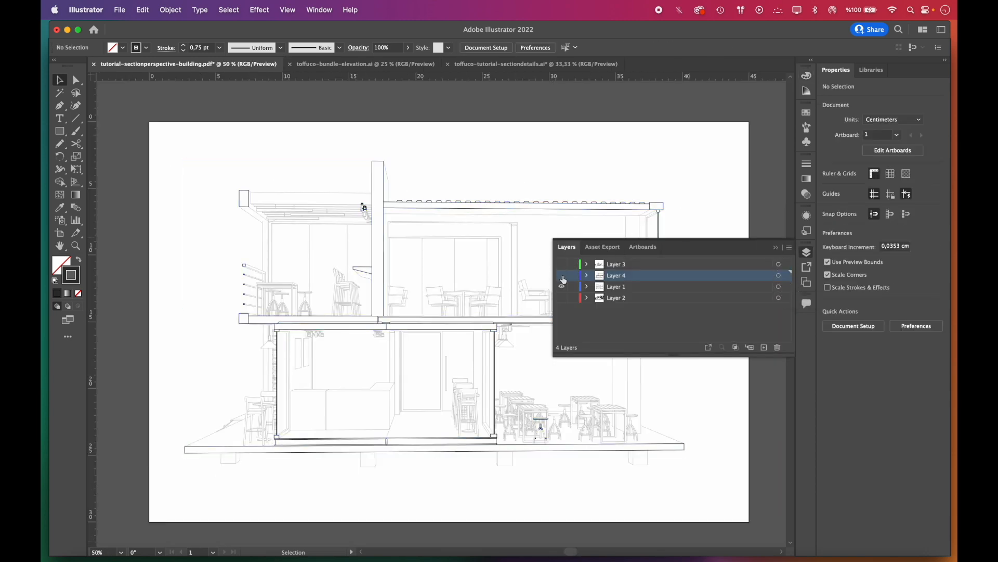
Hide and reshow Layer 4 to compare, then select the Layer 2 section linework.
{"action": "left_click", "coordinate": [561, 275]}
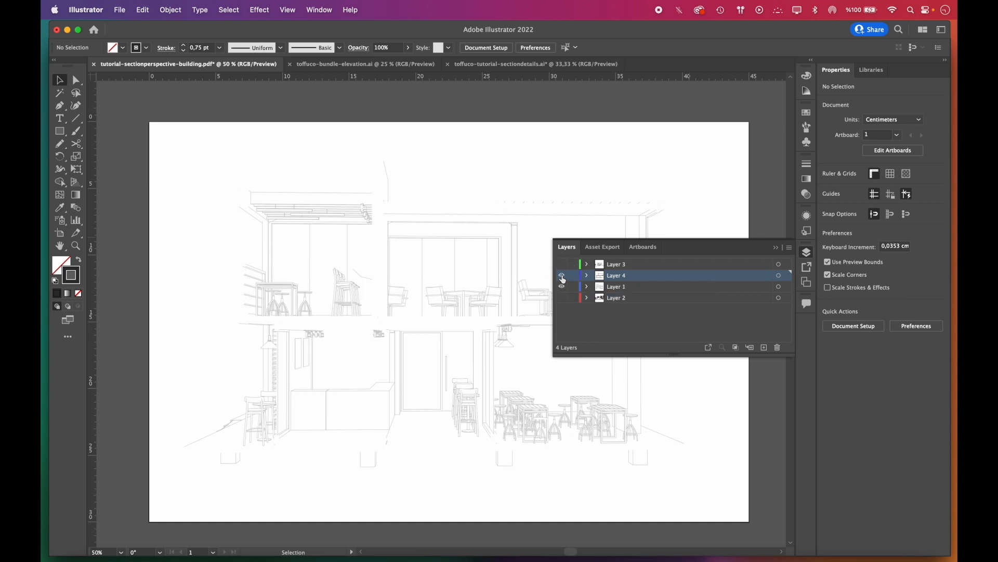
{"action": "left_click", "coordinate": [562, 275]}
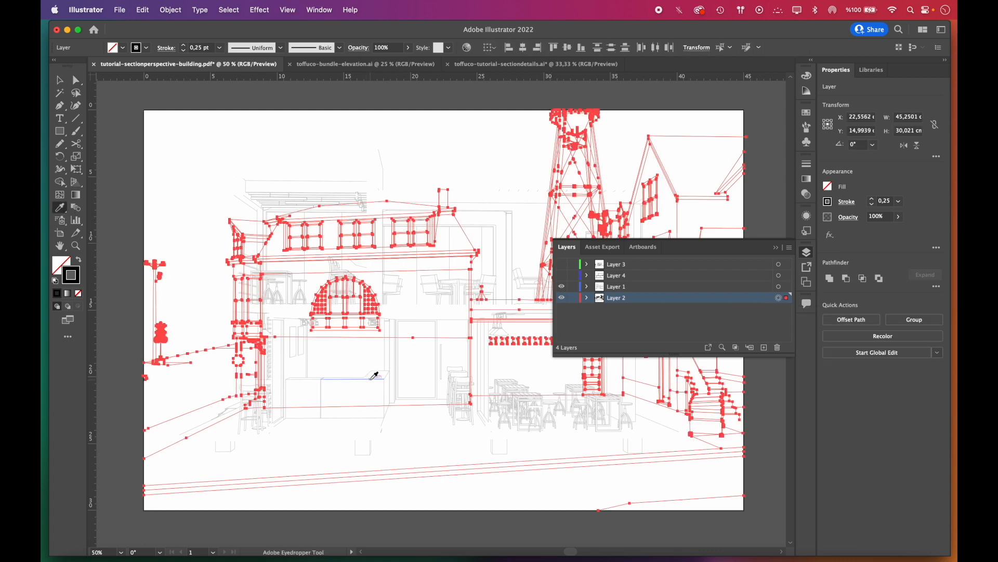
{"action": "left_click", "coordinate": [896, 199]}
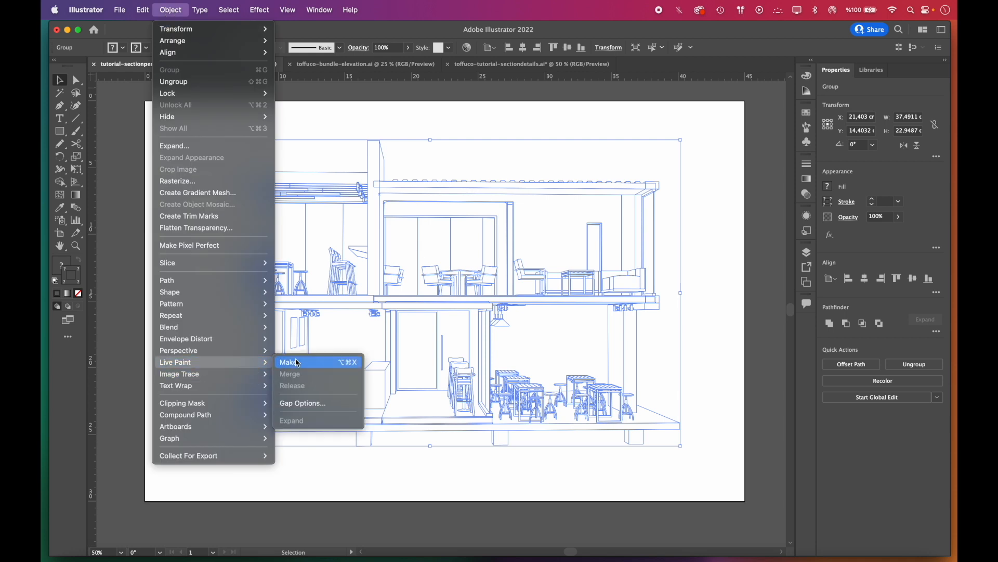
Turn the section linework into a Live Paint group and pick the Live Paint Bucket.
{"action": "left_click", "coordinate": [288, 362]}
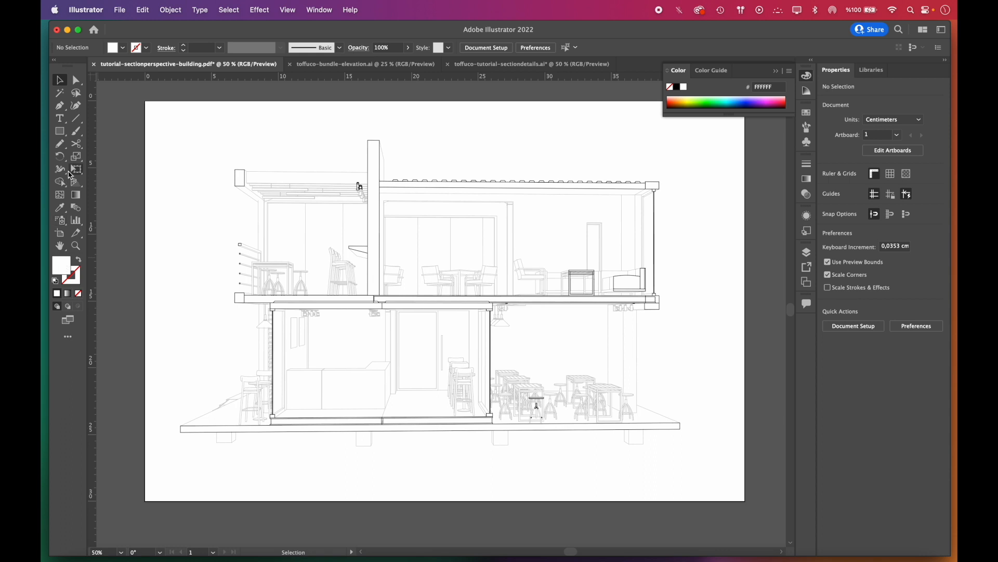
{"action": "left_click", "coordinate": [60, 182]}
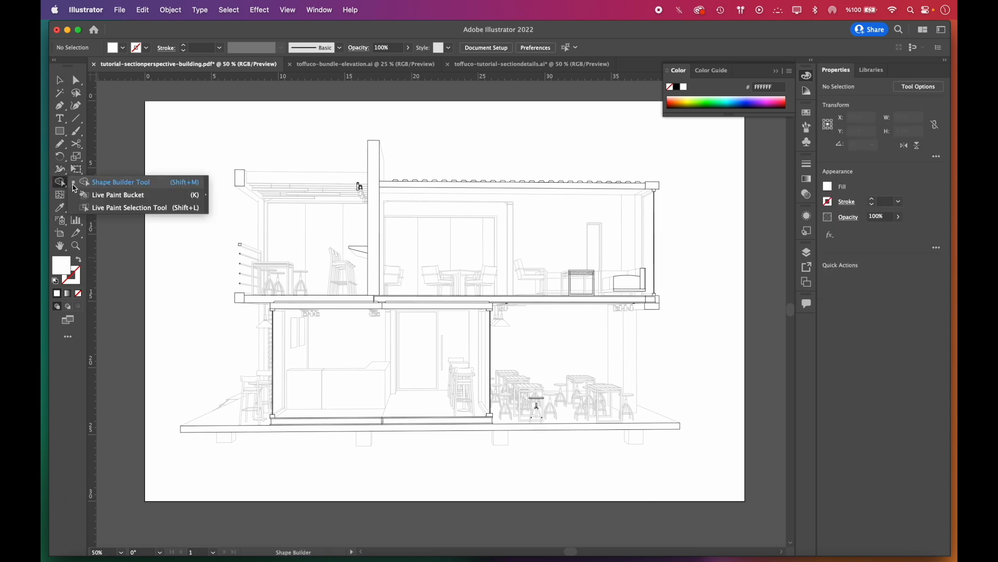
{"action": "left_click", "coordinate": [118, 193]}
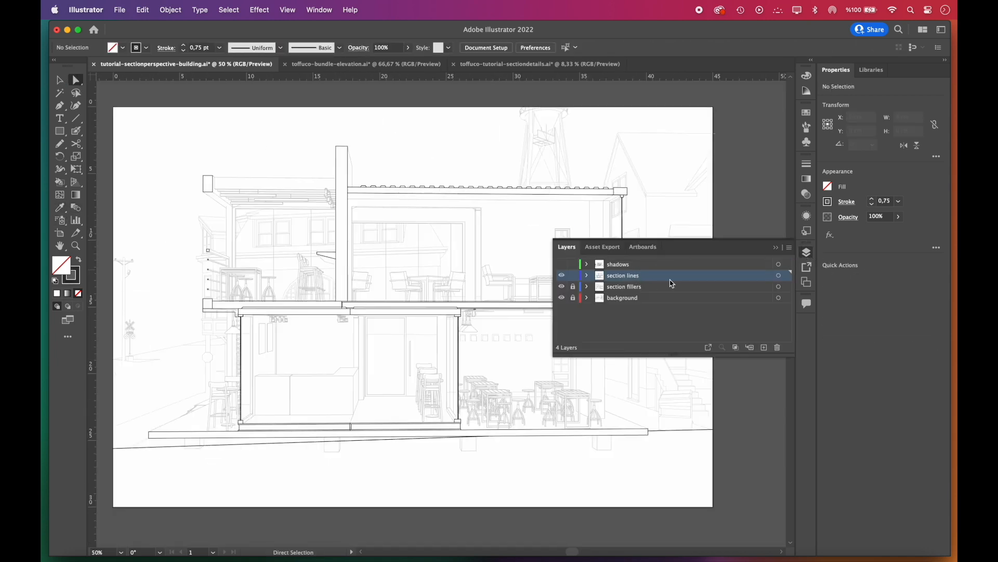
Make 'section lines' the active layer, browse the construction detail sheet, then view the asset bundle.
{"action": "left_click", "coordinate": [763, 347]}
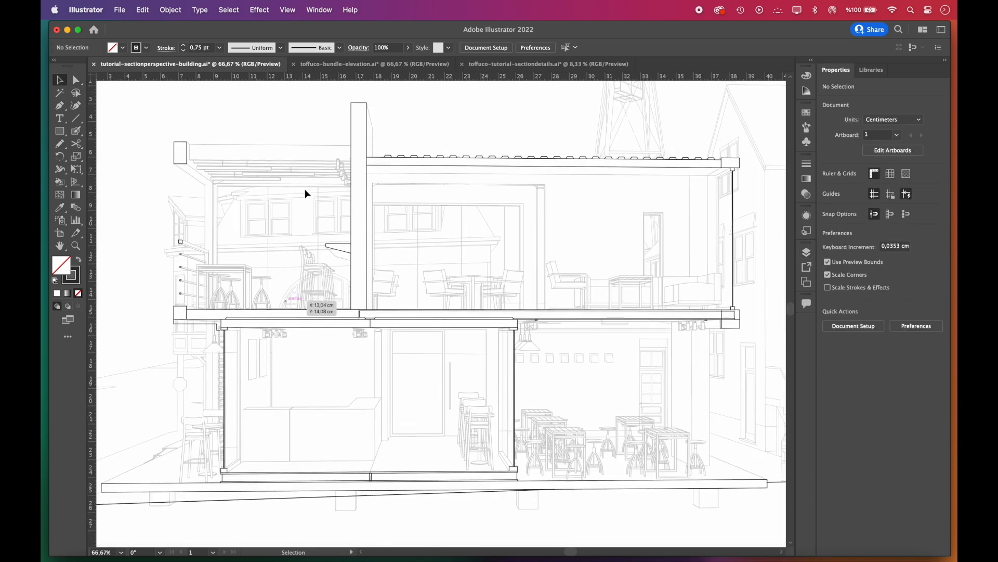
{"action": "left_click", "coordinate": [672, 63]}
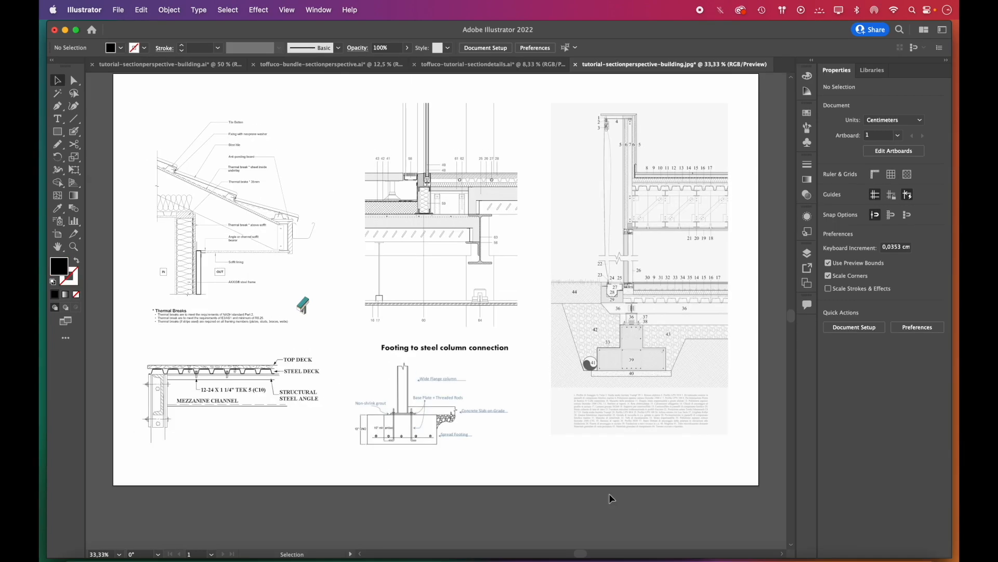
{"action": "scroll", "scroll_direction": "up", "scroll_amount": 3}
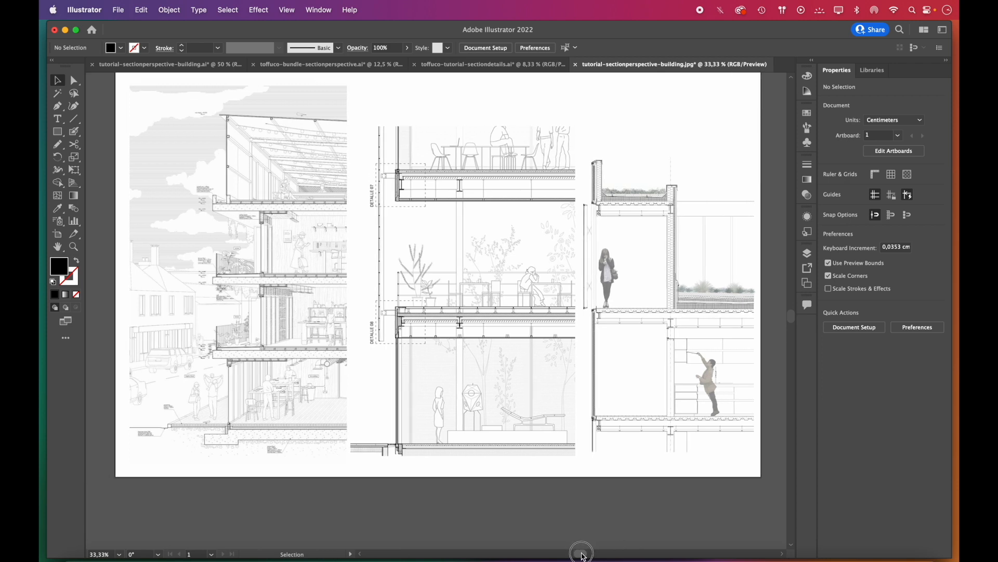
{"action": "scroll", "scroll_direction": "up", "scroll_amount": 3}
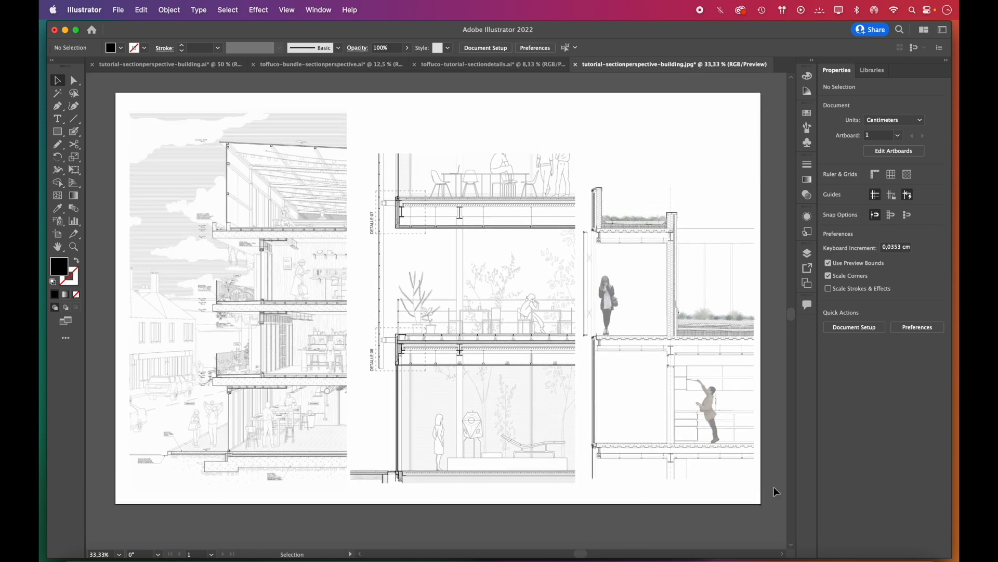
{"action": "left_click", "coordinate": [332, 63]}
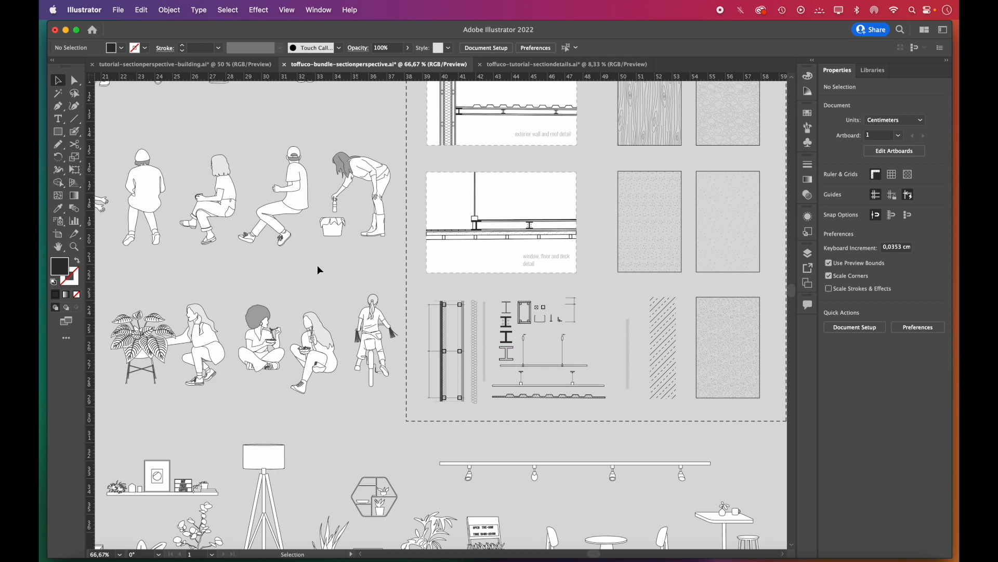
Return to the café drawing and select the insulation pattern inside the column.
{"action": "left_click", "coordinate": [159, 64]}
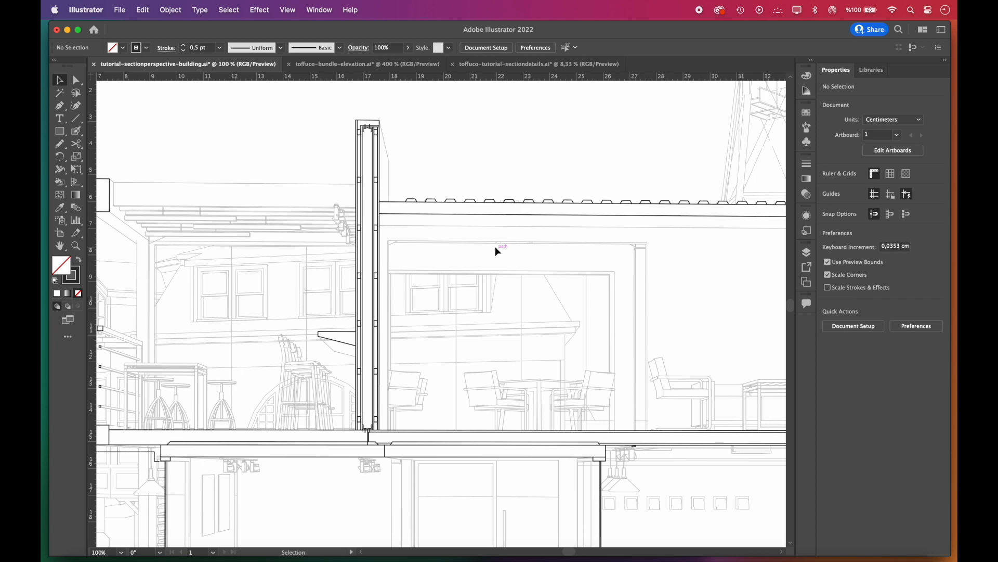
{"action": "left_click", "coordinate": [367, 64]}
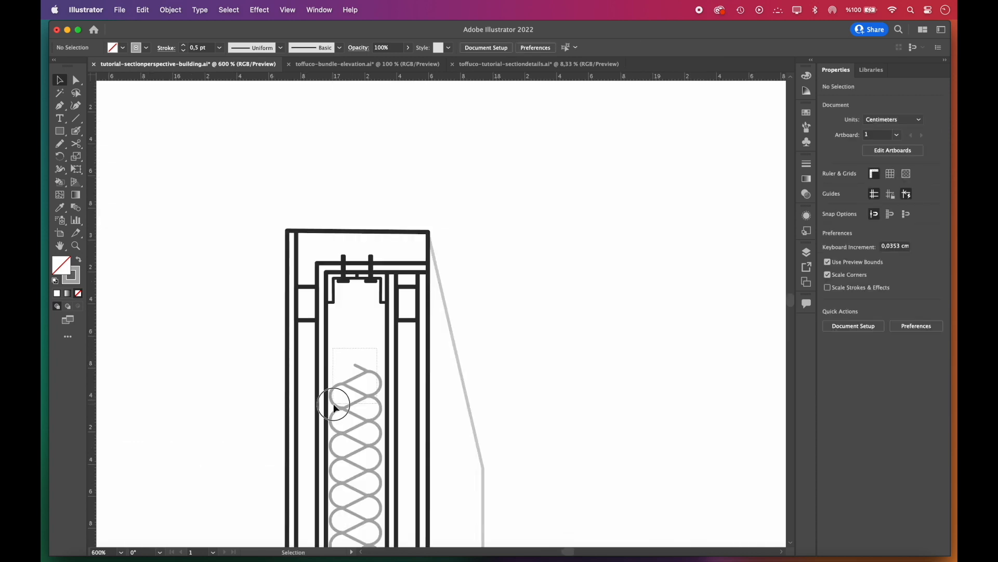
{"action": "left_click", "coordinate": [355, 408]}
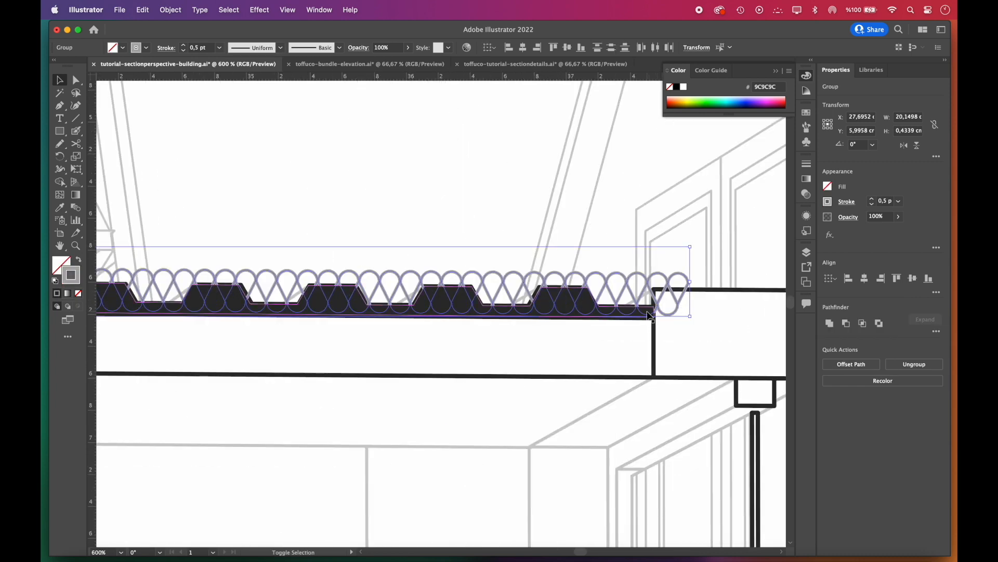
Clip the roof insulation loops to the corrugated roof deck shape, then deselect.
{"action": "left_click", "coordinate": [170, 10]}
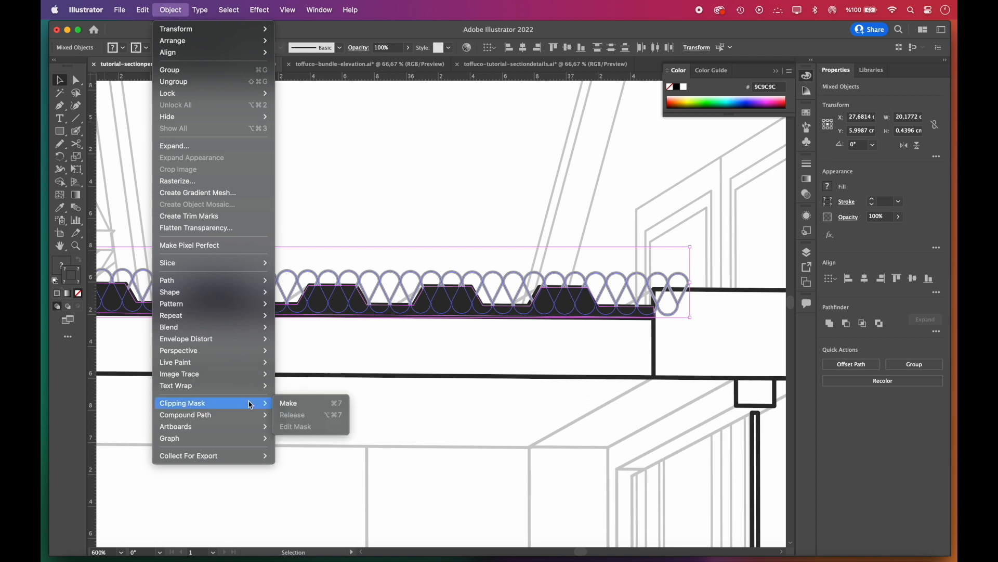
{"action": "left_click", "coordinate": [287, 403]}
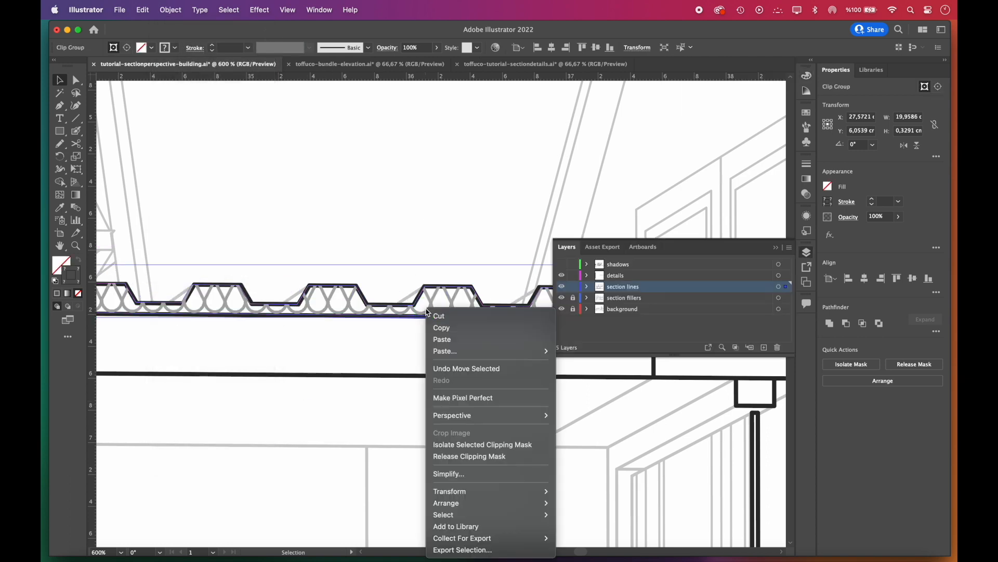
{"action": "left_click", "coordinate": [452, 246]}
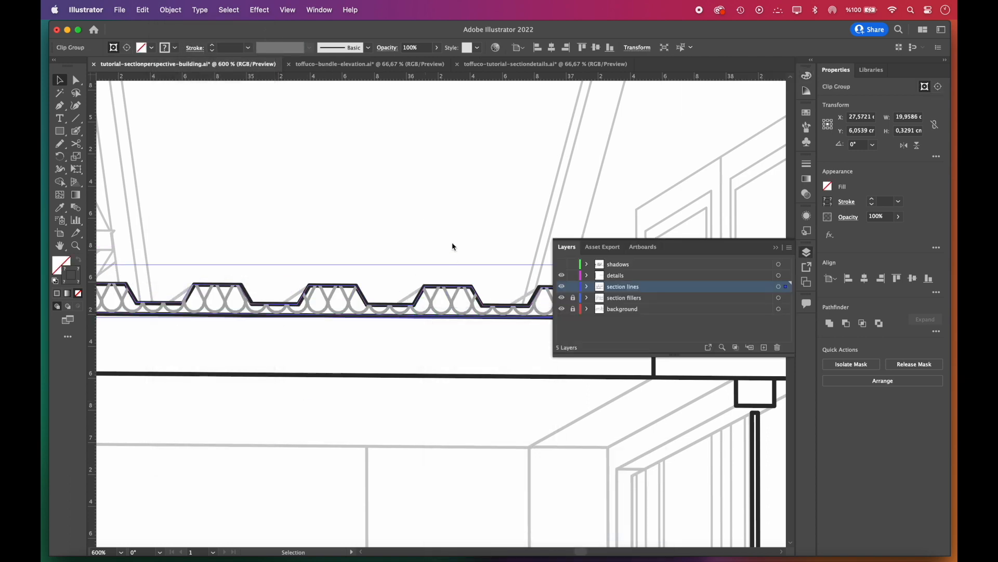
{"action": "left_click", "coordinate": [371, 64]}
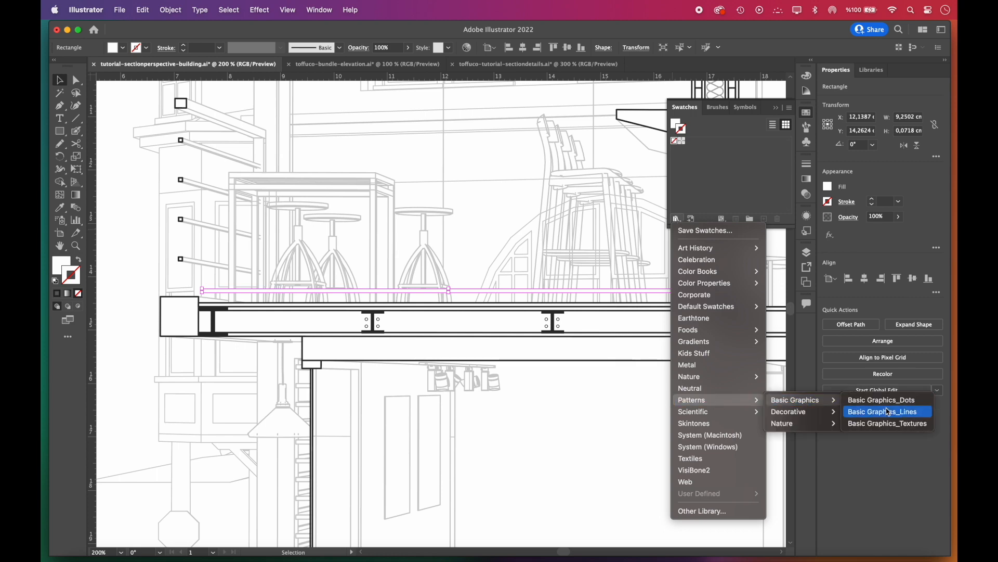
Apply a Basic Graphics_Lines pattern to the thin floor strip and open its Scale options.
{"action": "left_click", "coordinate": [886, 411]}
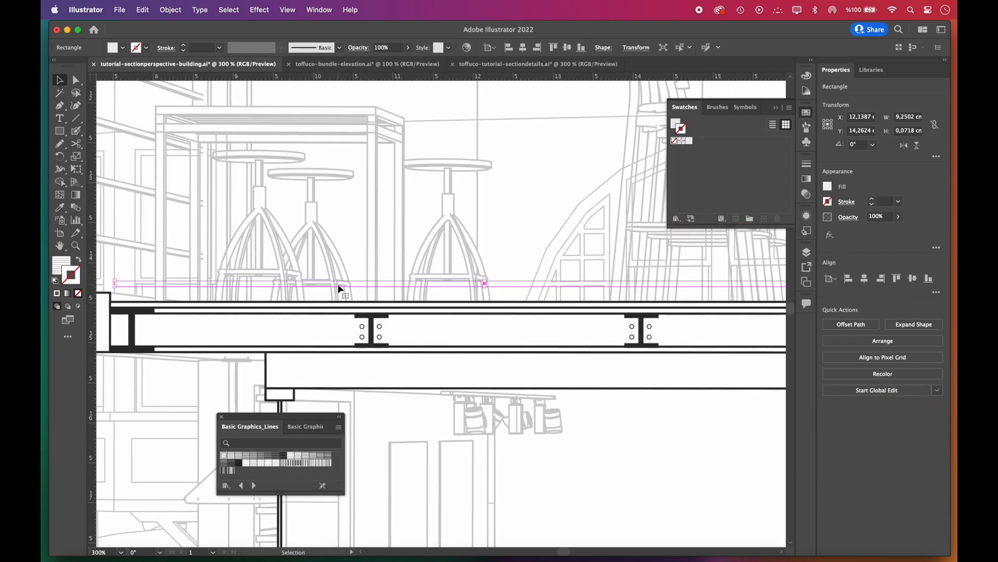
{"action": "right_click", "coordinate": [343, 286]}
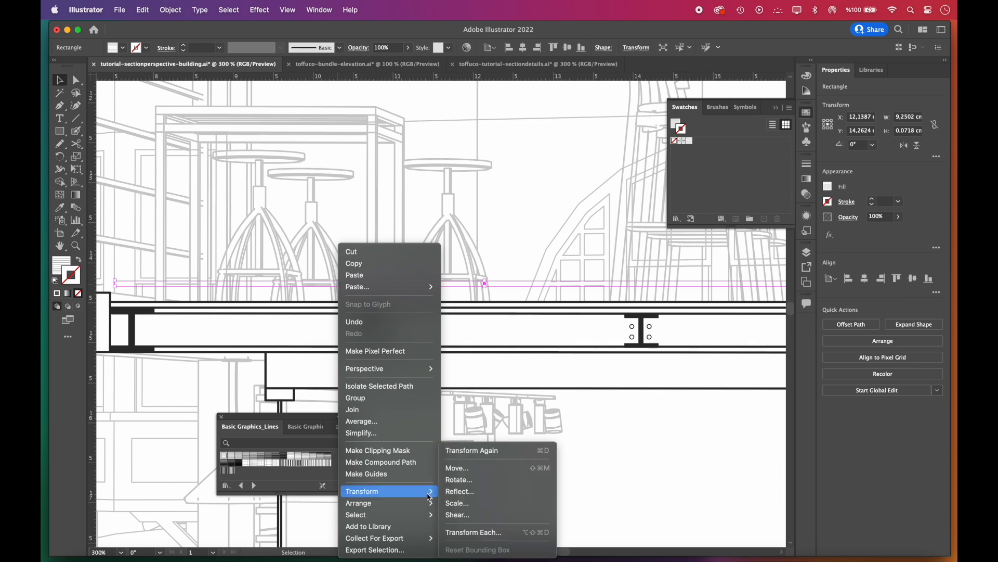
{"action": "left_click", "coordinate": [458, 479]}
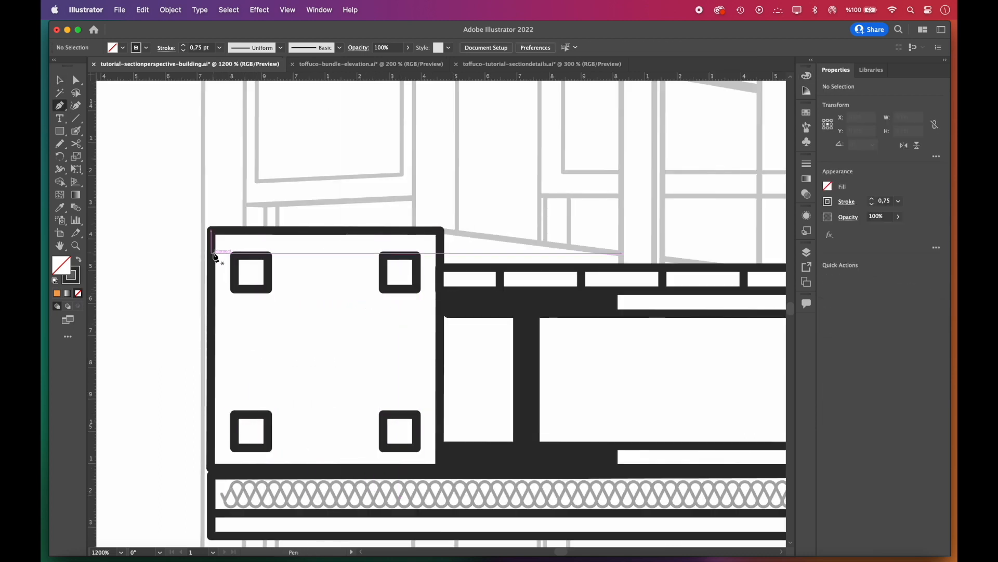
Start a Pen line across the top of the column plate.
{"action": "left_click", "coordinate": [233, 256]}
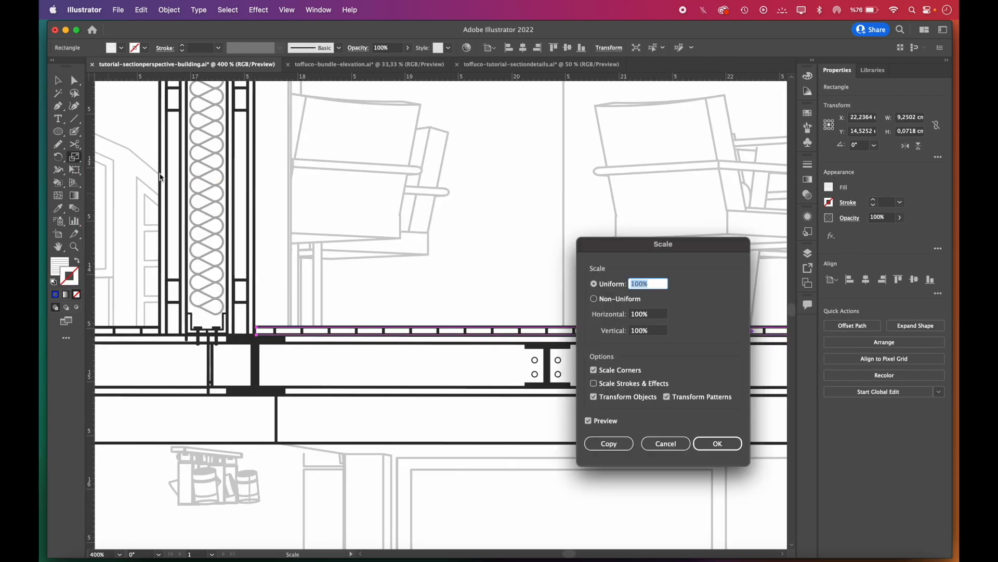
Rescale only the strip's line pattern, then thin the pattern lines to 0.25 pt.
{"action": "left_click", "coordinate": [593, 396]}
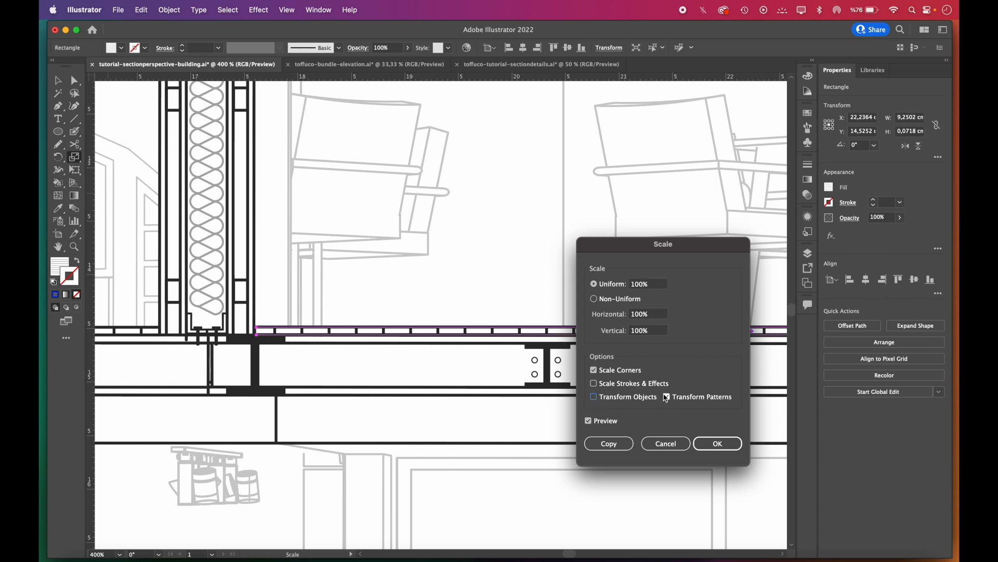
{"action": "left_click", "coordinate": [717, 443]}
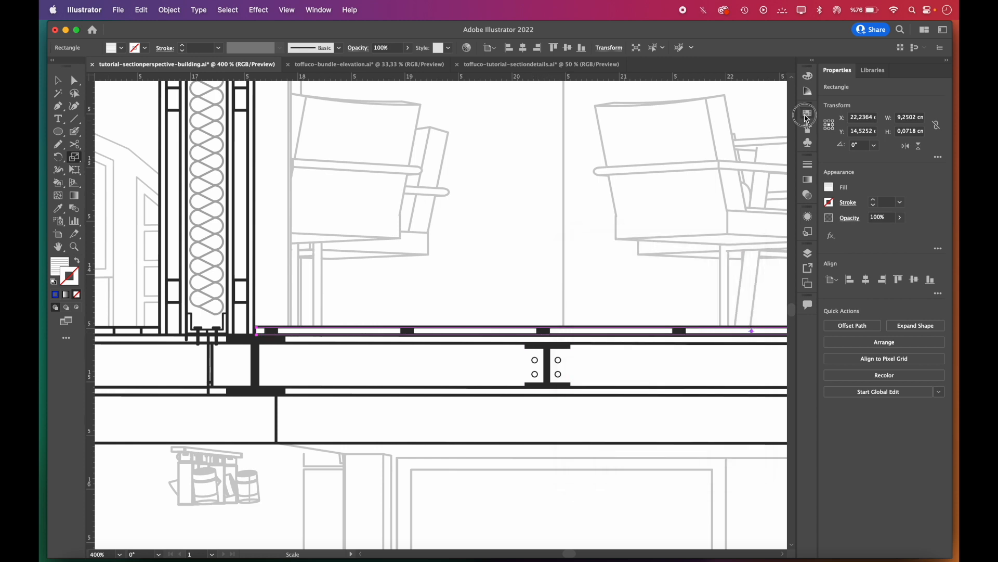
{"action": "left_click", "coordinate": [806, 114]}
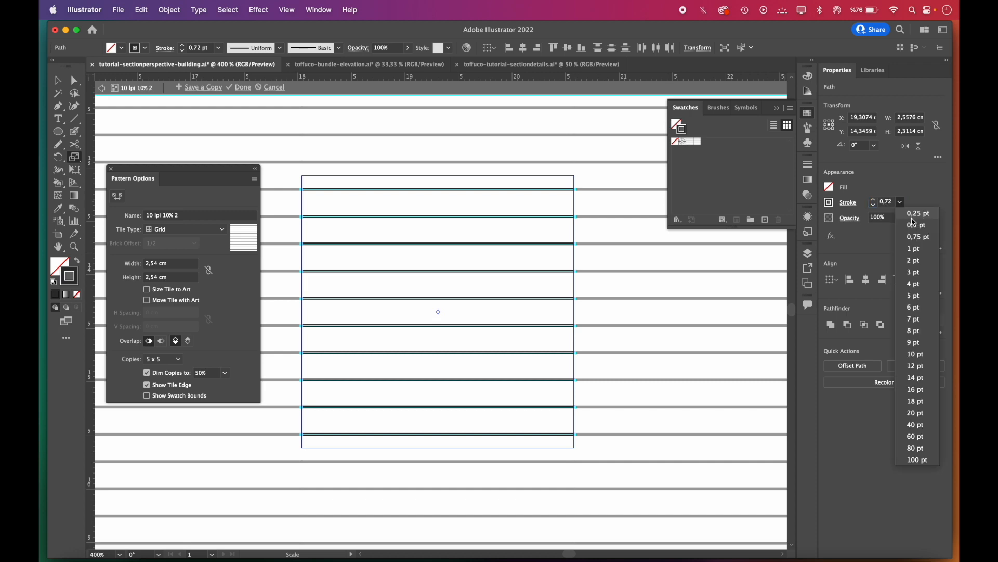
{"action": "left_click", "coordinate": [919, 213]}
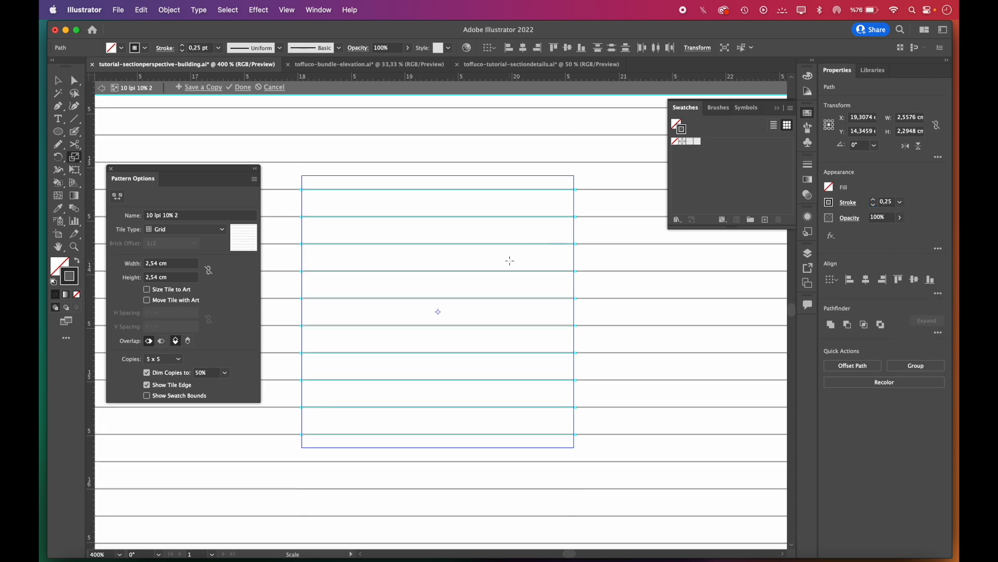
{"action": "left_click", "coordinate": [242, 87]}
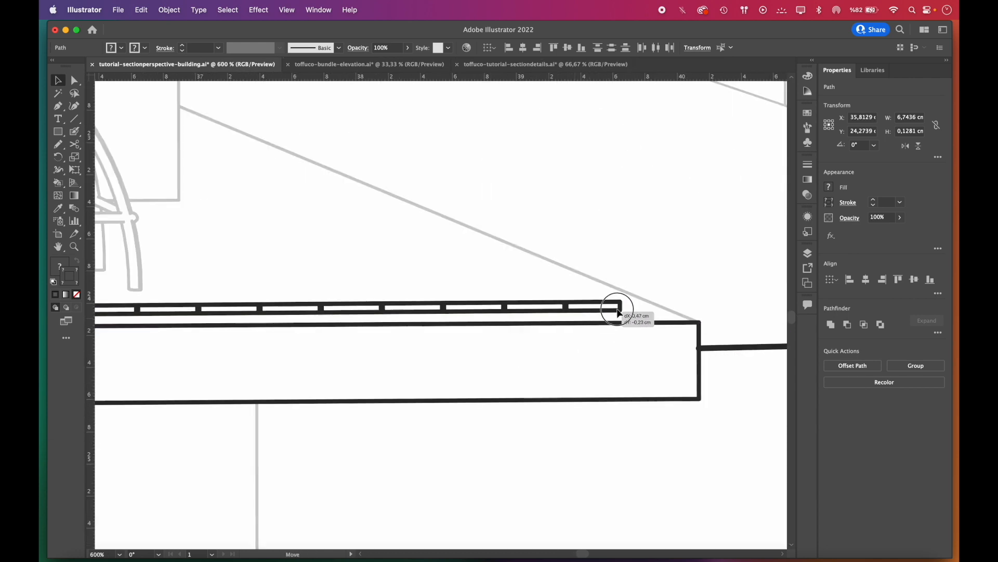
Move the floor strip's endpoint to the slab edge.
{"action": "left_click", "coordinate": [74, 79]}
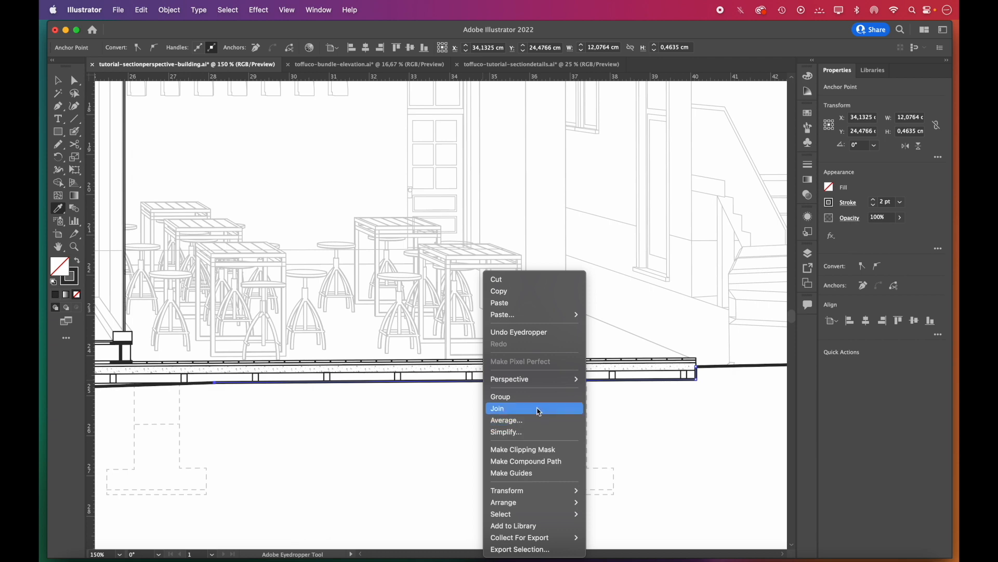
Join the selected ground-line endpoints into one closed path.
{"action": "left_click", "coordinate": [497, 407]}
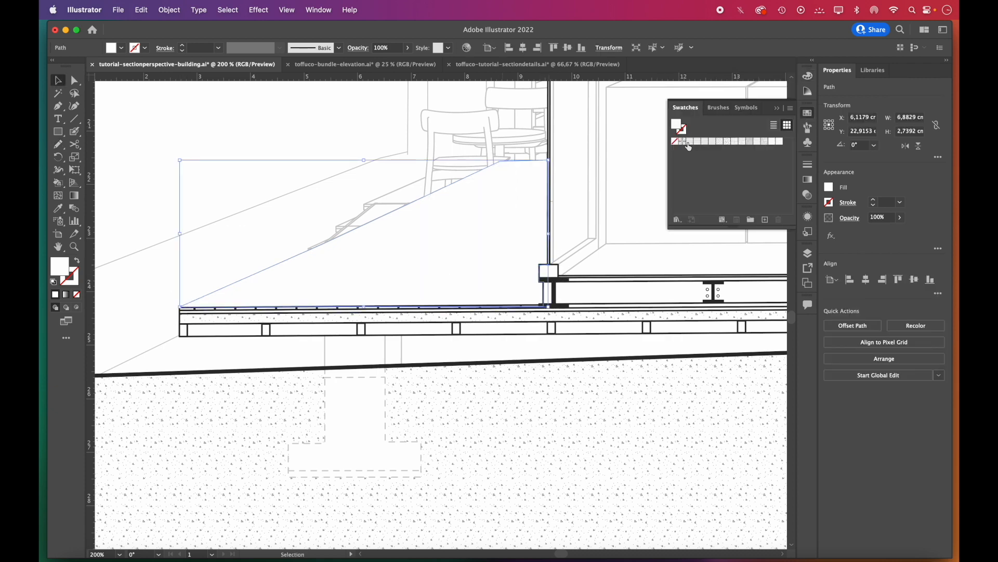
Recolour the floor hatch lines to C1C1C1 and scale the wood-grain pattern to 25%.
{"action": "left_click", "coordinate": [141, 9]}
{"action": "type", "text": "C1C1C1"}
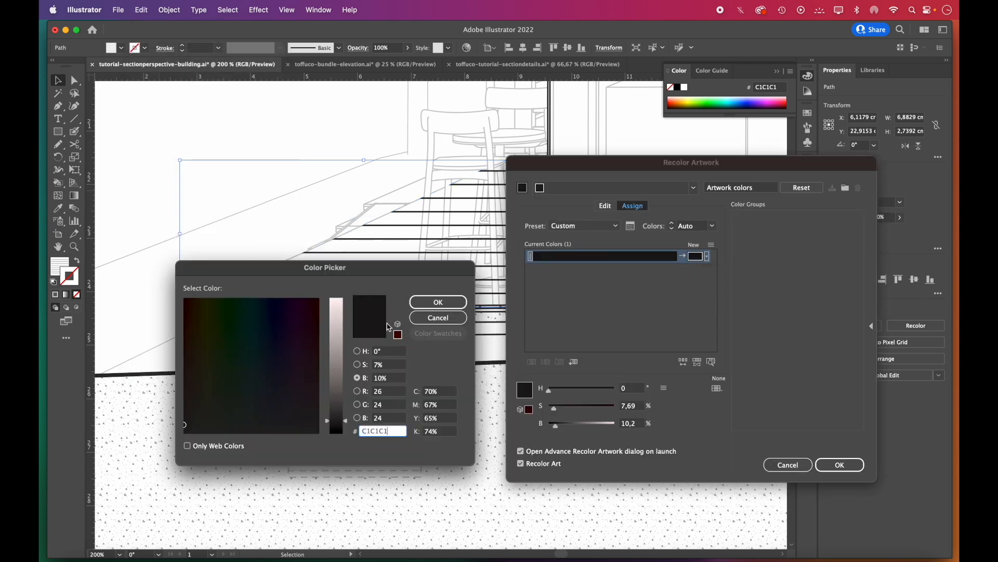
{"action": "left_click", "coordinate": [437, 301]}
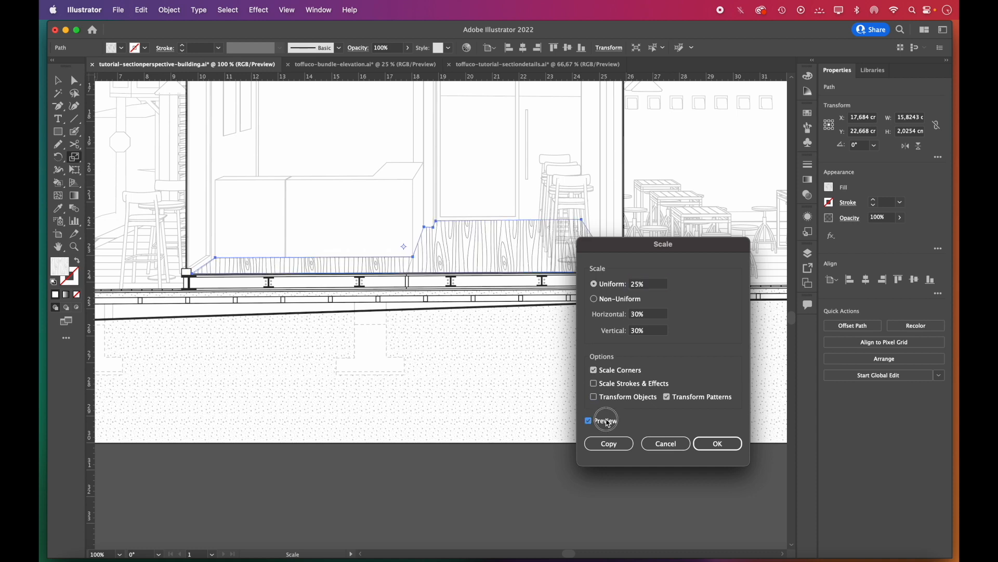
{"action": "left_click", "coordinate": [141, 9]}
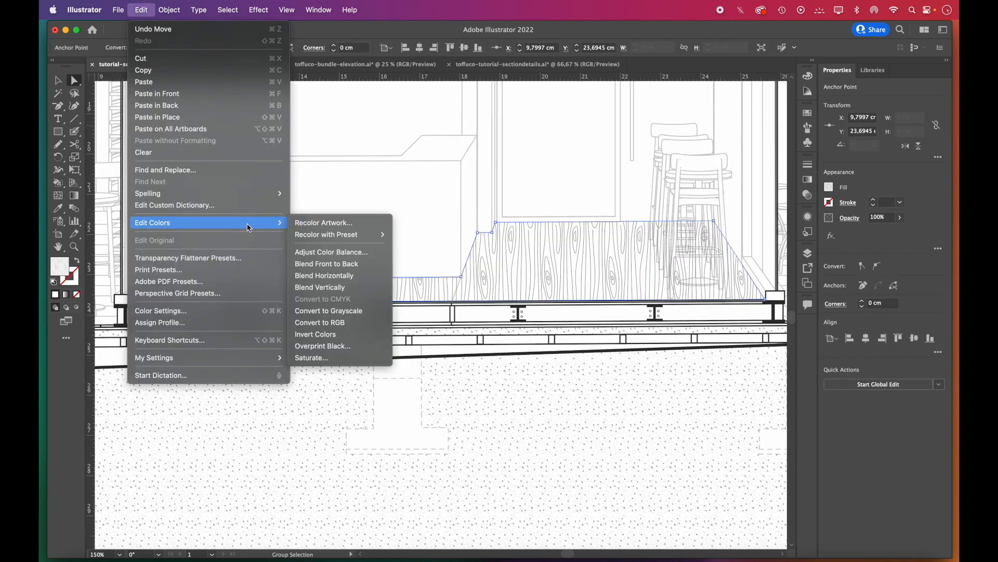
{"action": "left_click", "coordinate": [324, 222]}
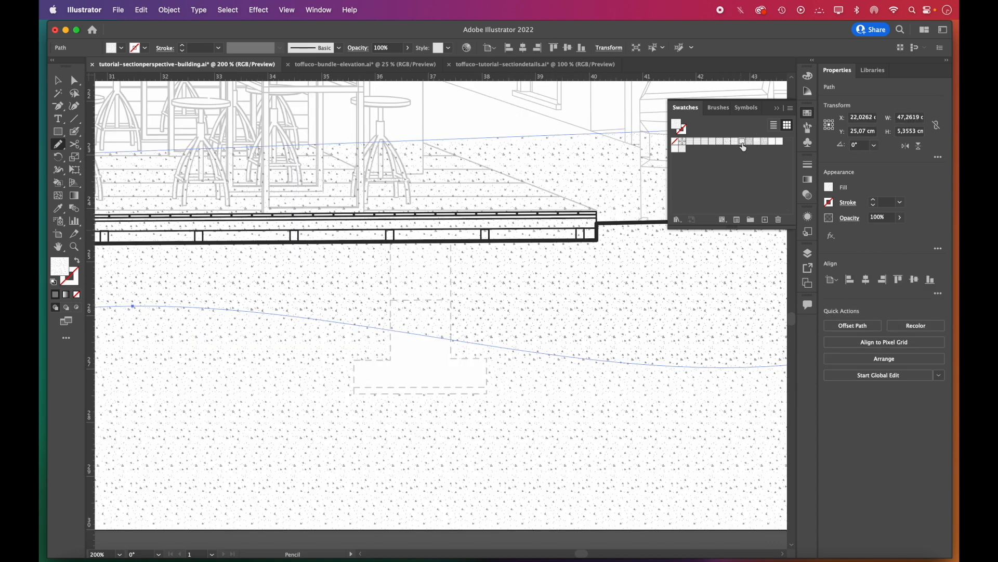
Fill the soil above the wavy line with the cobblestone pattern swatch.
{"action": "left_click", "coordinate": [765, 142]}
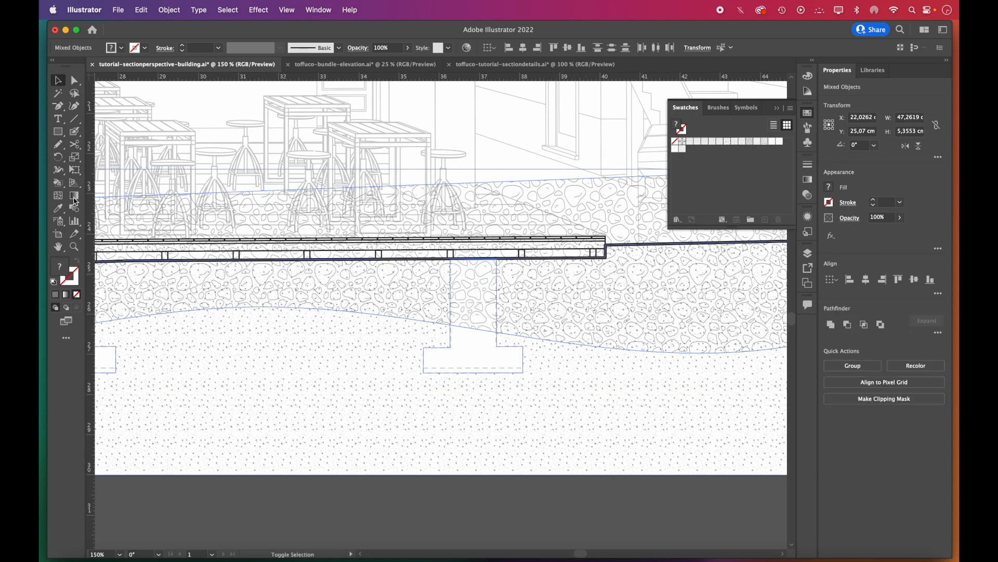
{"action": "left_click", "coordinate": [57, 182]}
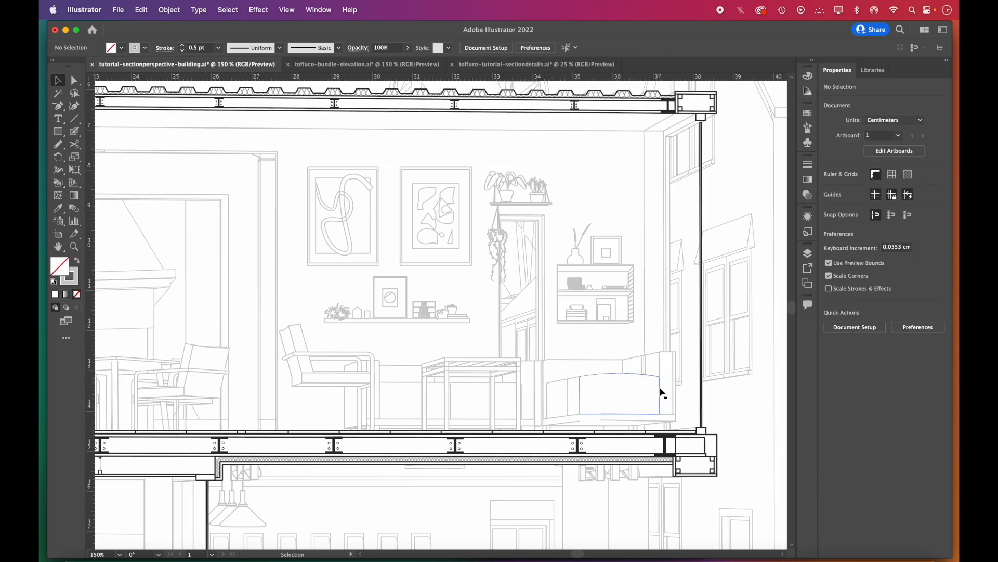
Merge the seated figure and backpack shapes with Shape Builder and arrange the people.
{"action": "left_click", "coordinate": [350, 350]}
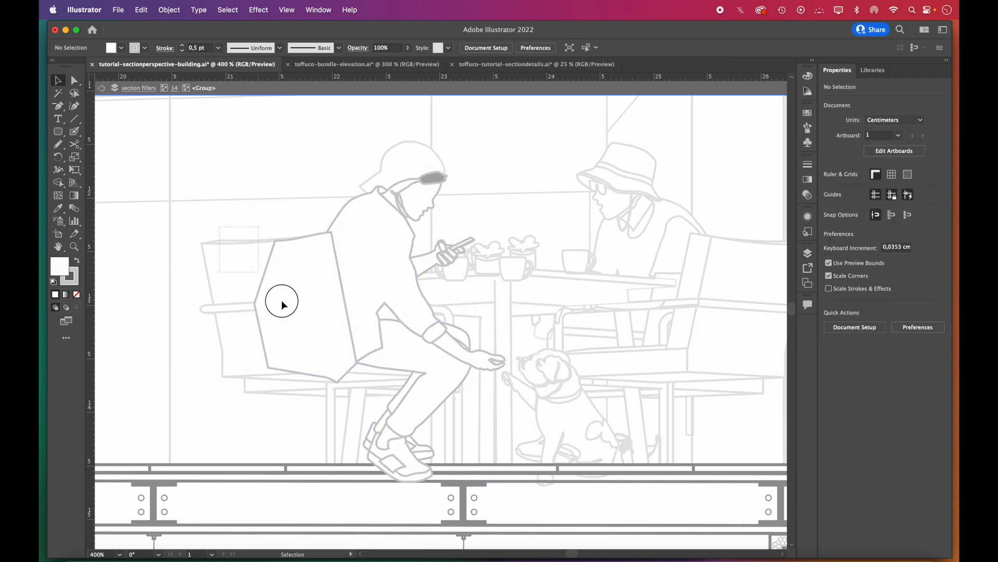
{"action": "left_click", "coordinate": [281, 304]}
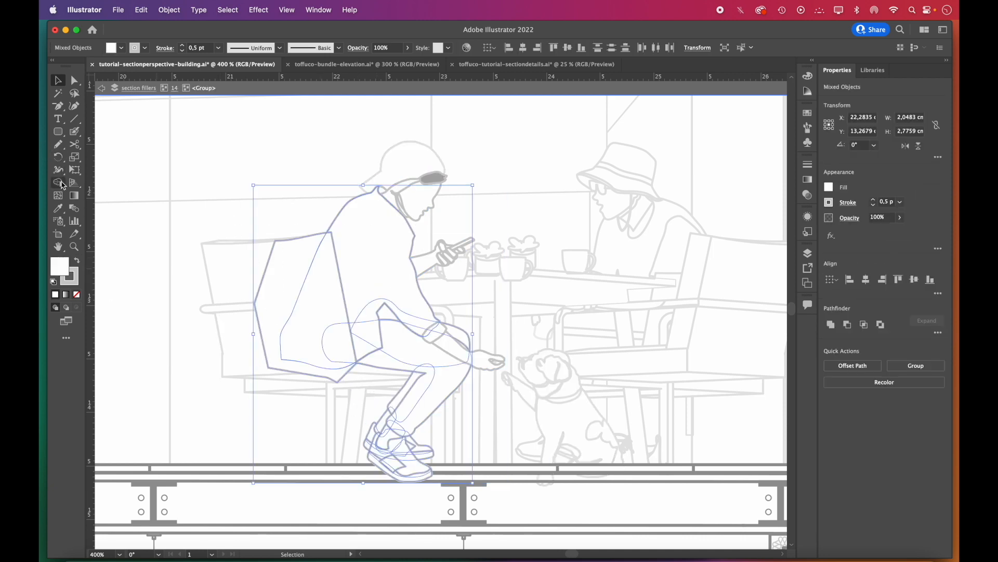
{"action": "left_click", "coordinate": [57, 182]}
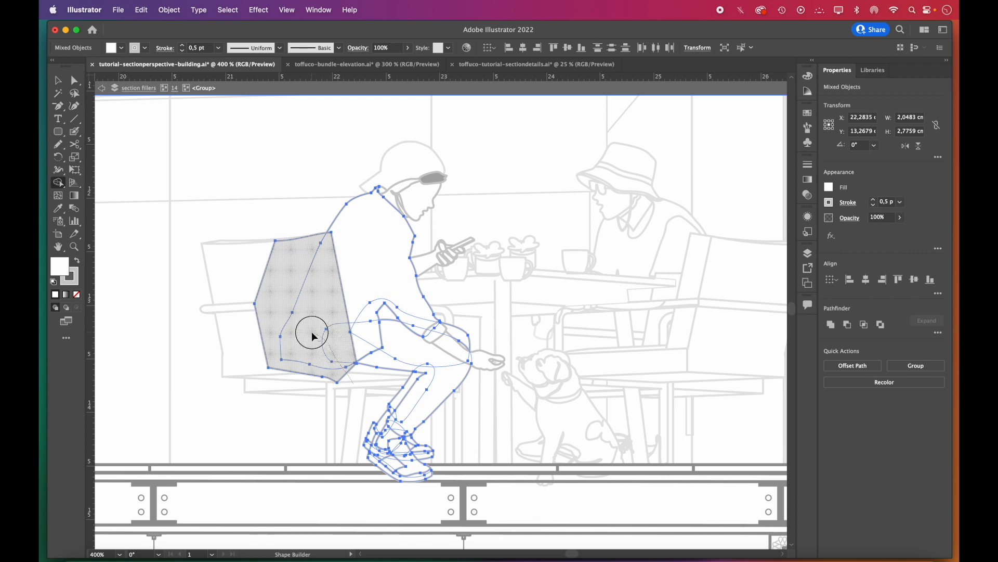
{"action": "right_click", "coordinate": [312, 337]}
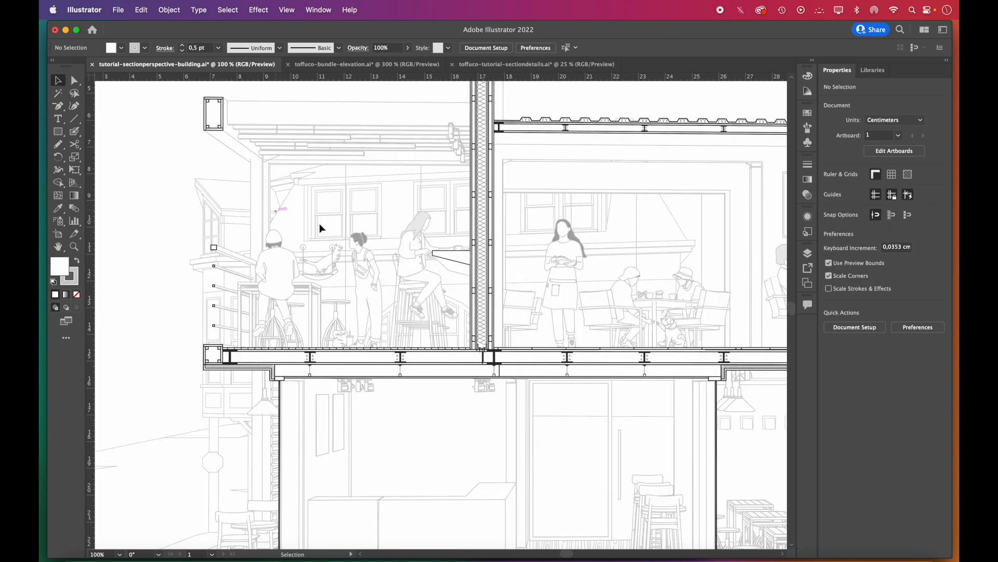
{"action": "scroll", "scroll_direction": "down", "scroll_amount": 3}
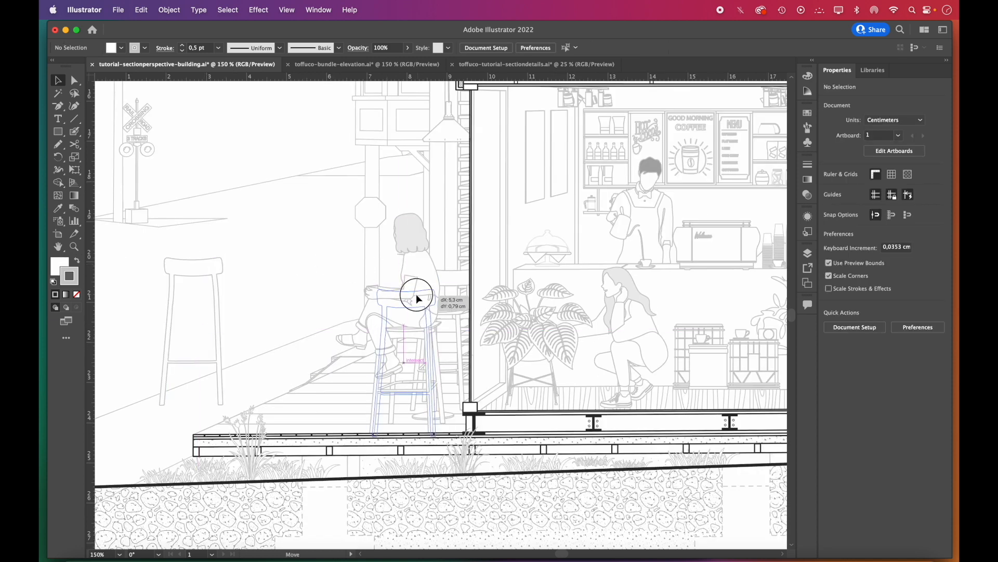
{"action": "right_click", "coordinate": [417, 298]}
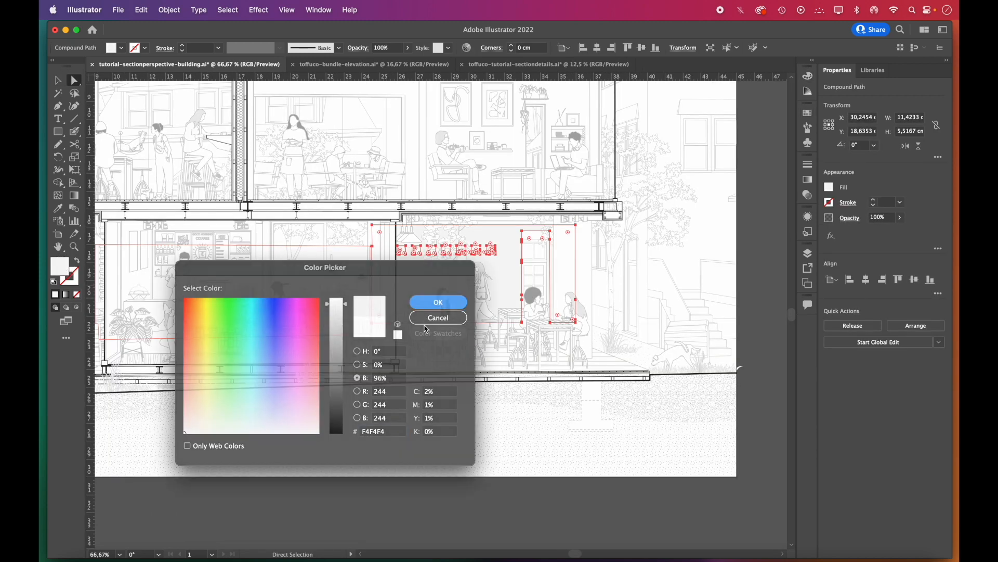
Fill the glazing F4F4F4 and rotate the sky's line pattern 30 degrees.
{"action": "left_click", "coordinate": [438, 302]}
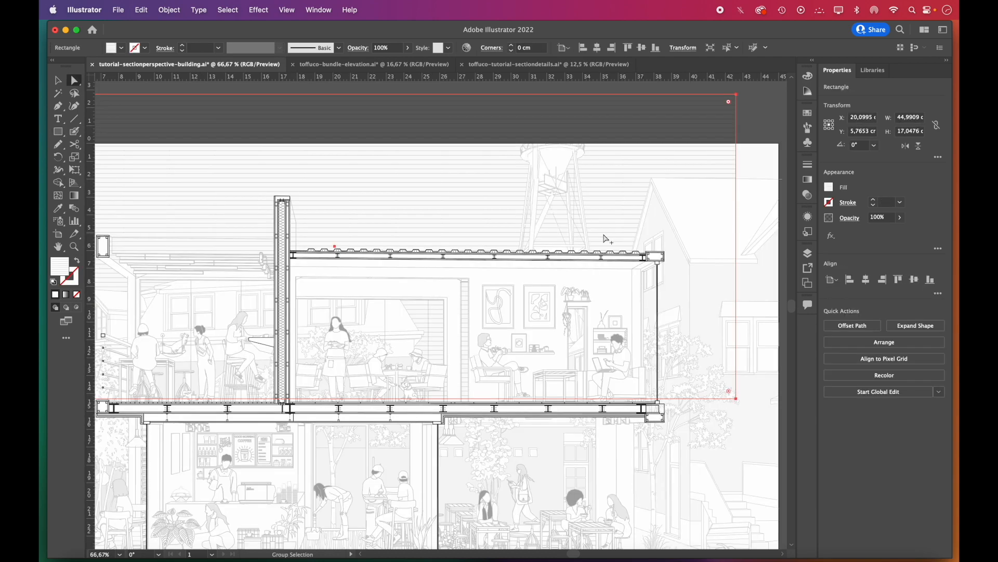
{"action": "right_click", "coordinate": [411, 207]}
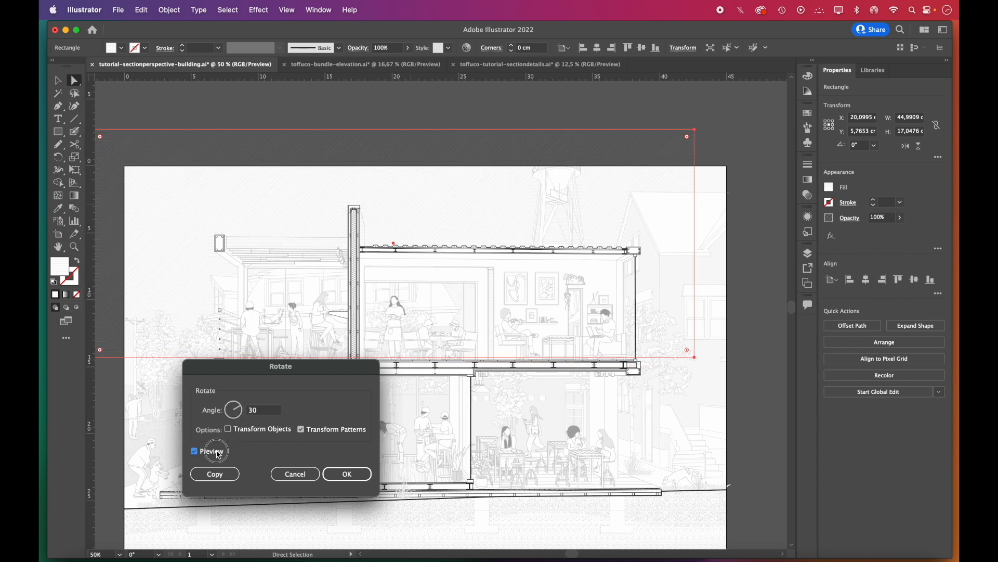
{"action": "left_click", "coordinate": [295, 473]}
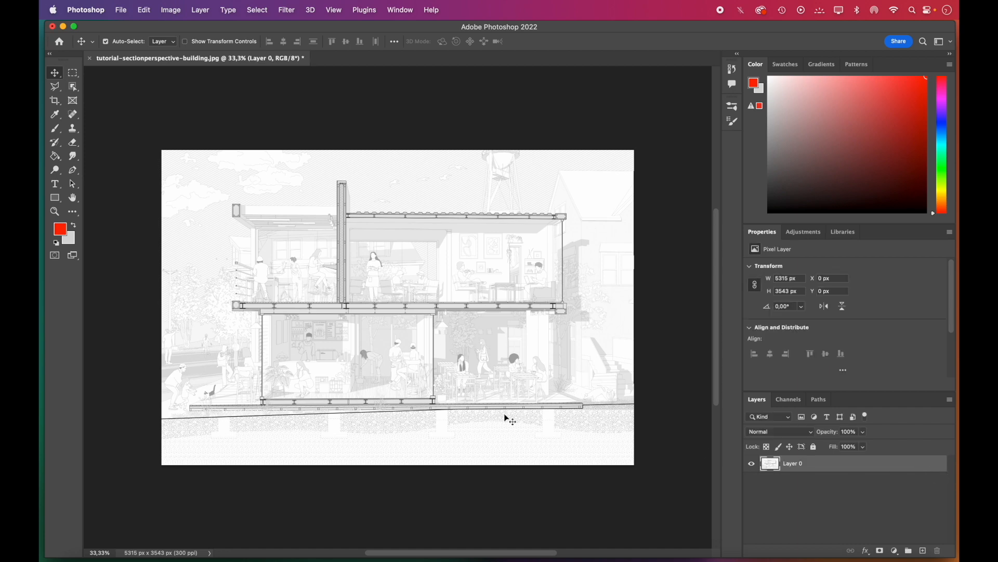
Add a Photo Filter layer using Cooling Filter (80) at 50% density.
{"action": "left_click", "coordinate": [803, 231]}
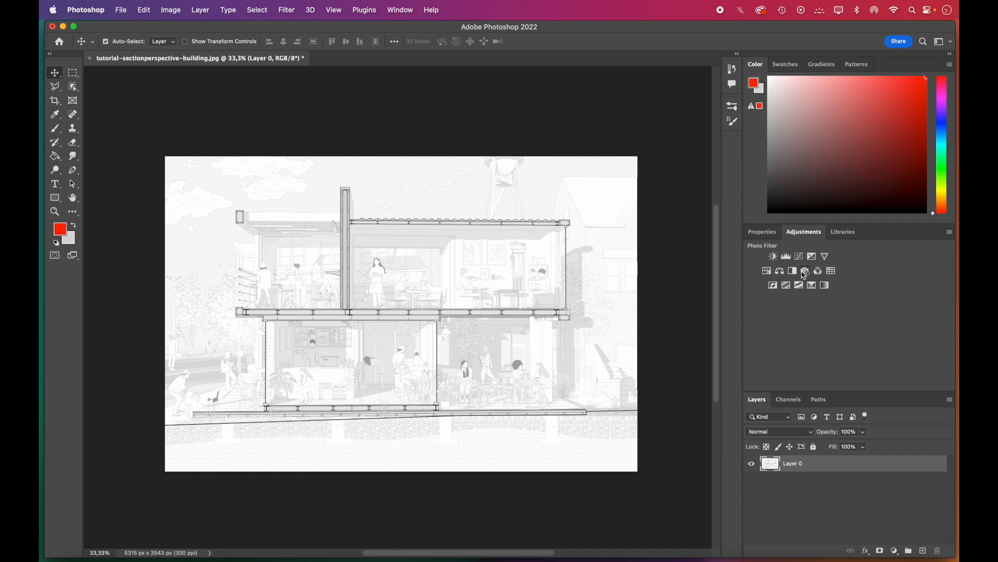
{"action": "left_click", "coordinate": [804, 270]}
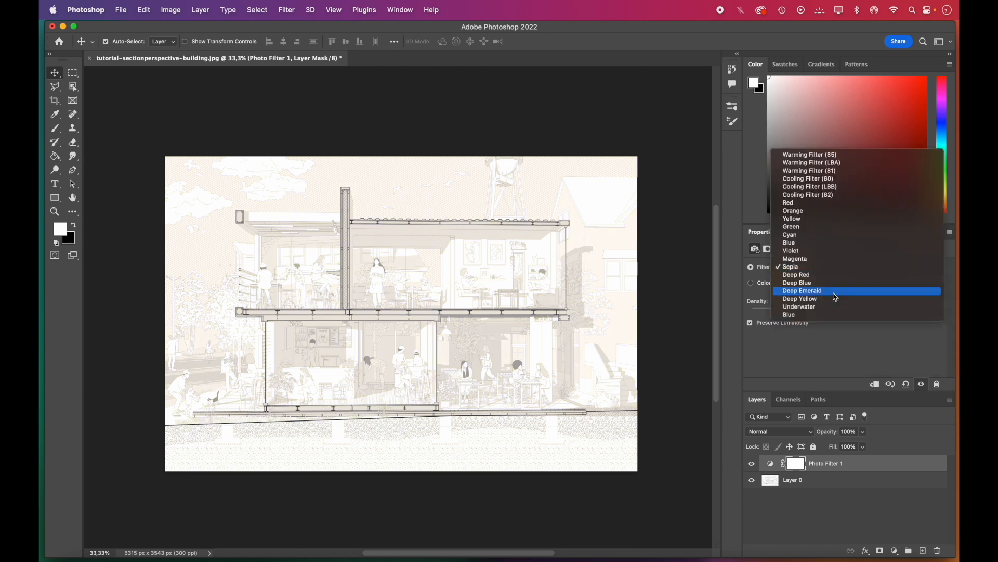
{"action": "left_click", "coordinate": [802, 290]}
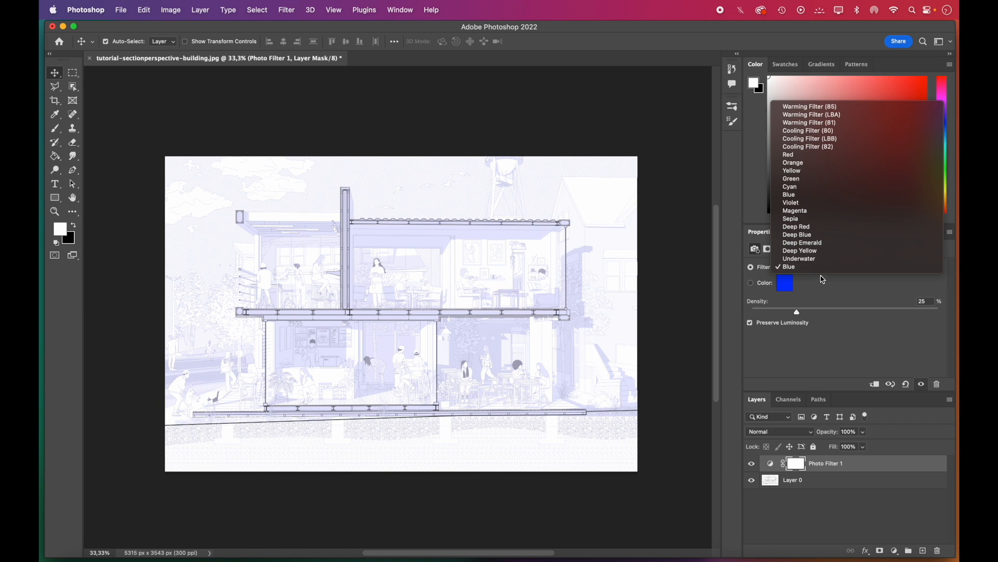
{"action": "left_click", "coordinate": [808, 130]}
{"action": "type", "text": "50"}
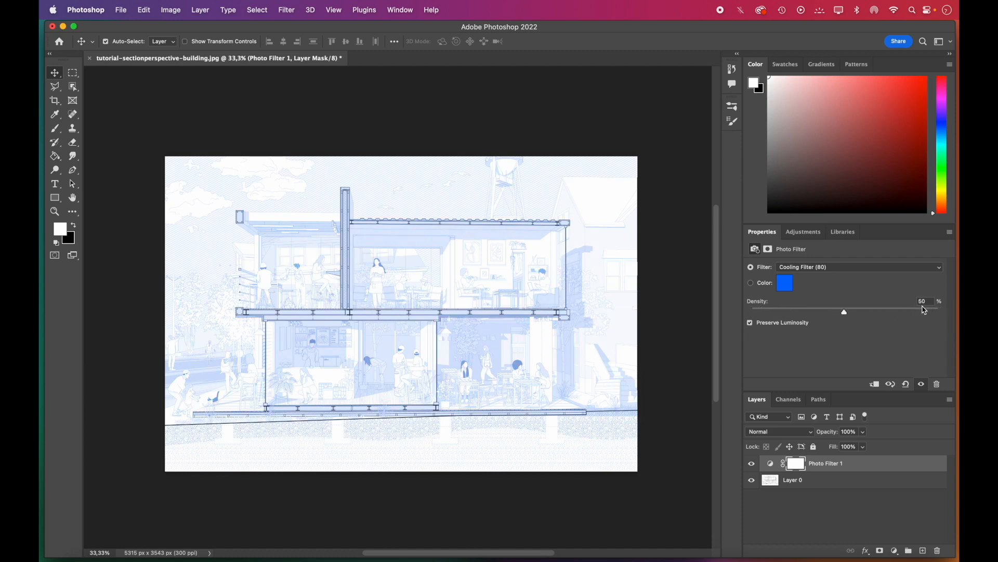
{"action": "left_click", "coordinate": [804, 230]}
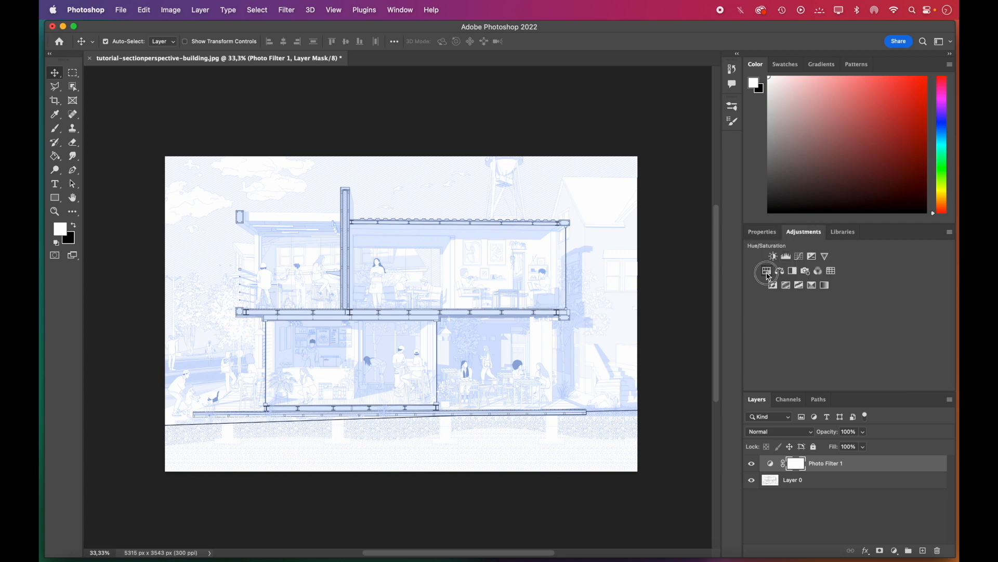
Add a Hue/Saturation layer with hue -2 and saturation -17.
{"action": "left_click", "coordinate": [768, 270]}
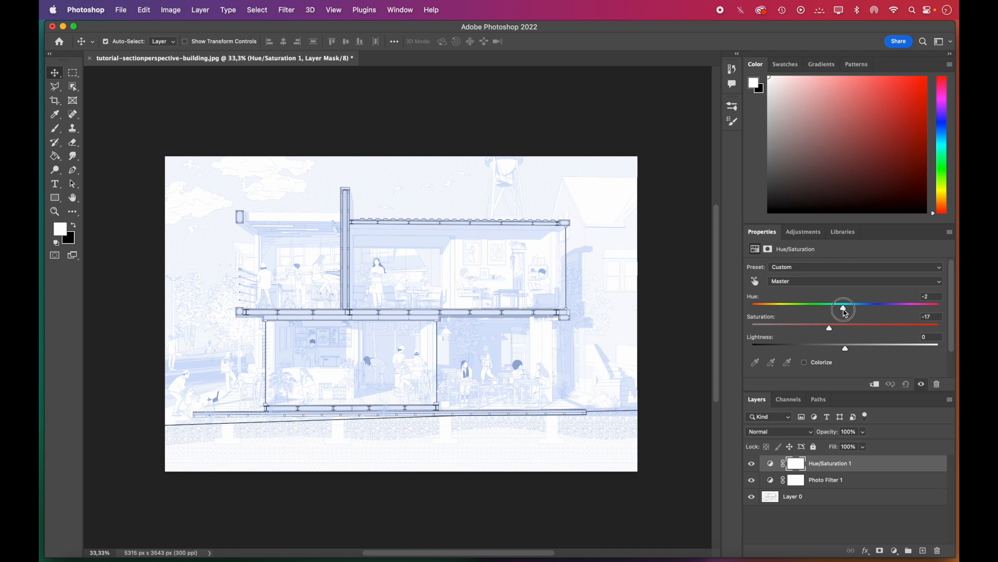
{"action": "left_click", "coordinate": [803, 231]}
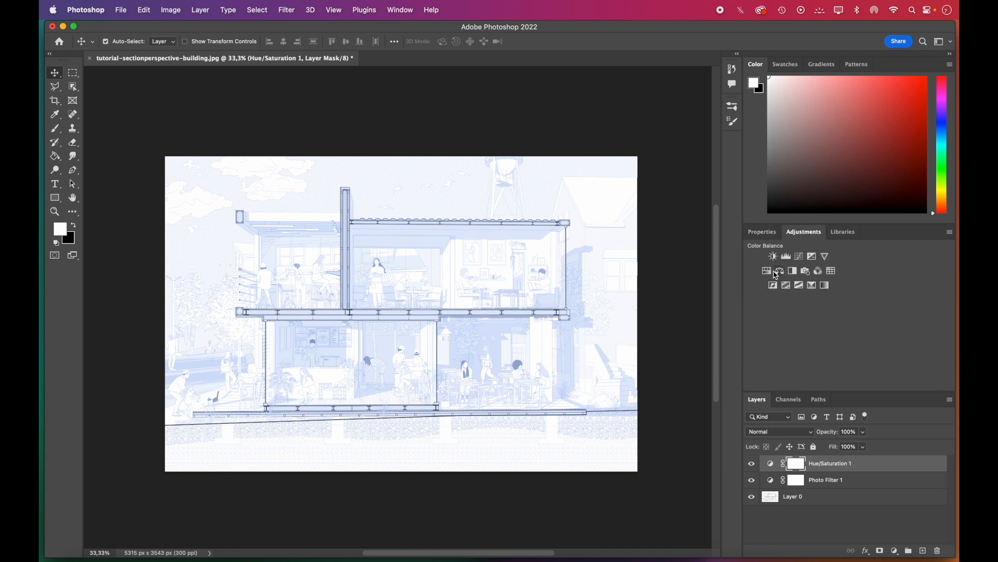
{"action": "left_click", "coordinate": [774, 270]}
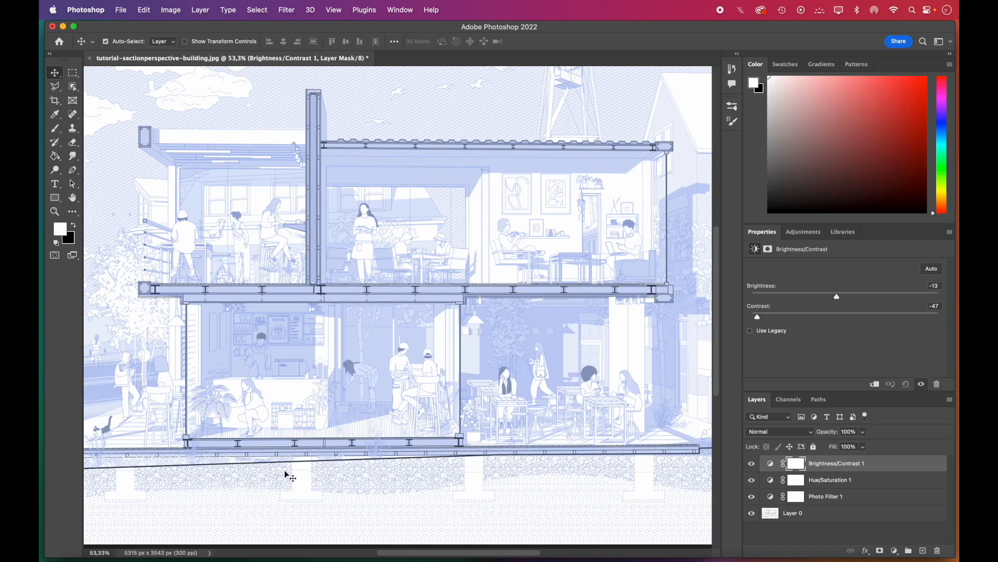
Open the File menu to save the blue-toned image.
{"action": "left_click", "coordinate": [120, 9]}
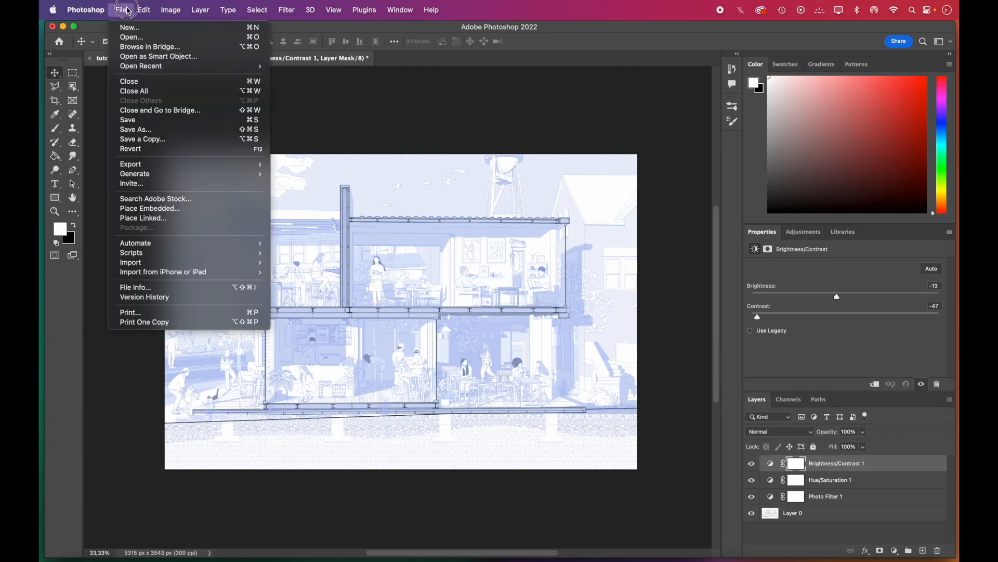
{"action": "mouse_move", "coordinate": [131, 164]}
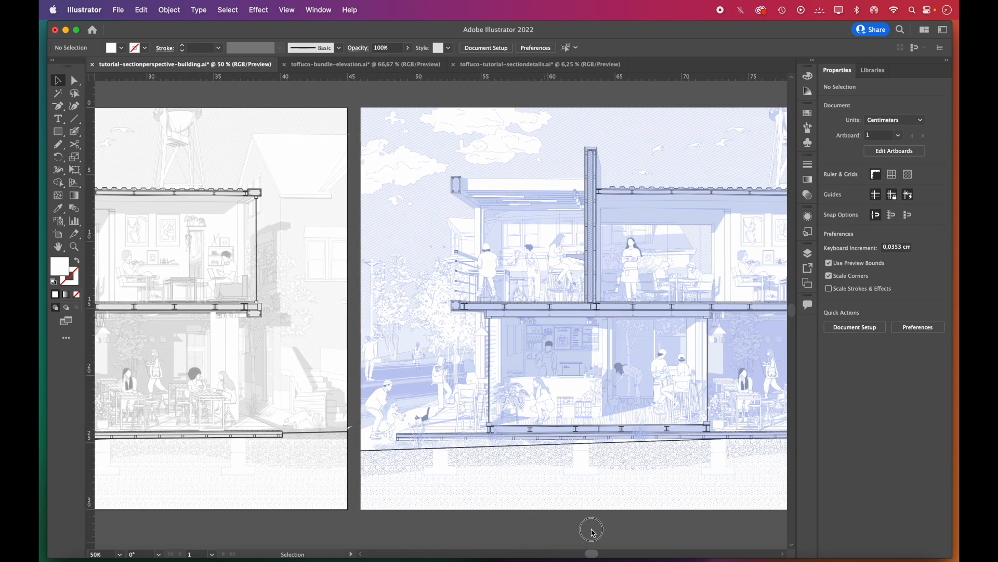
Scroll right to review the placed blue-toned JPG in Illustrator.
{"action": "scroll", "scroll_direction": "right", "scroll_amount": 3}
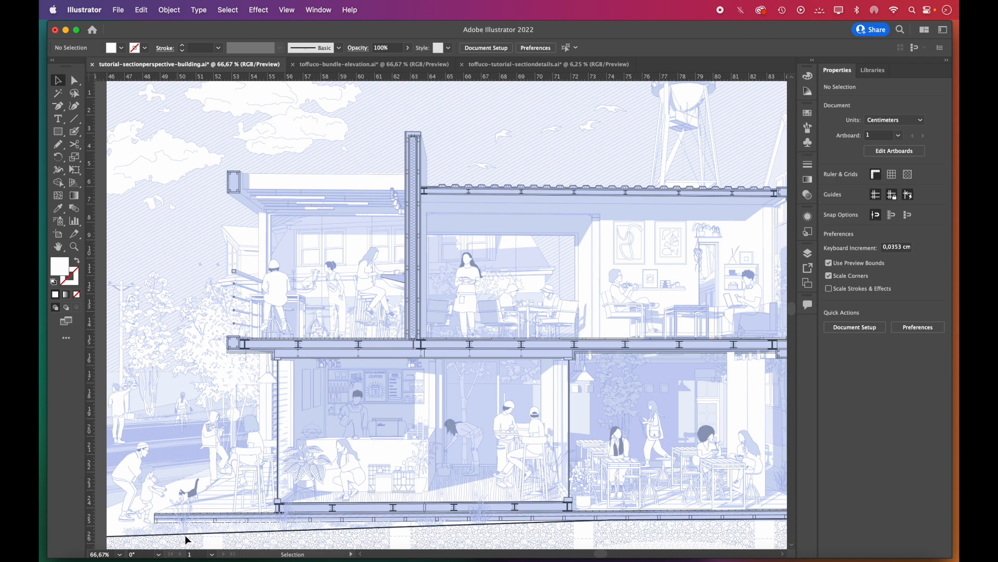
{"action": "scroll", "scroll_direction": "right", "scroll_amount": 3}
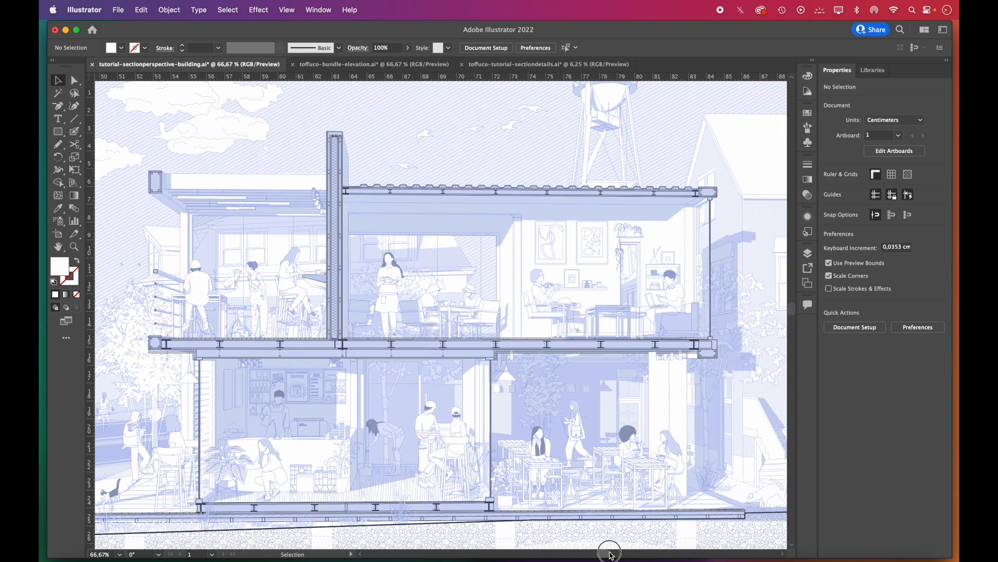